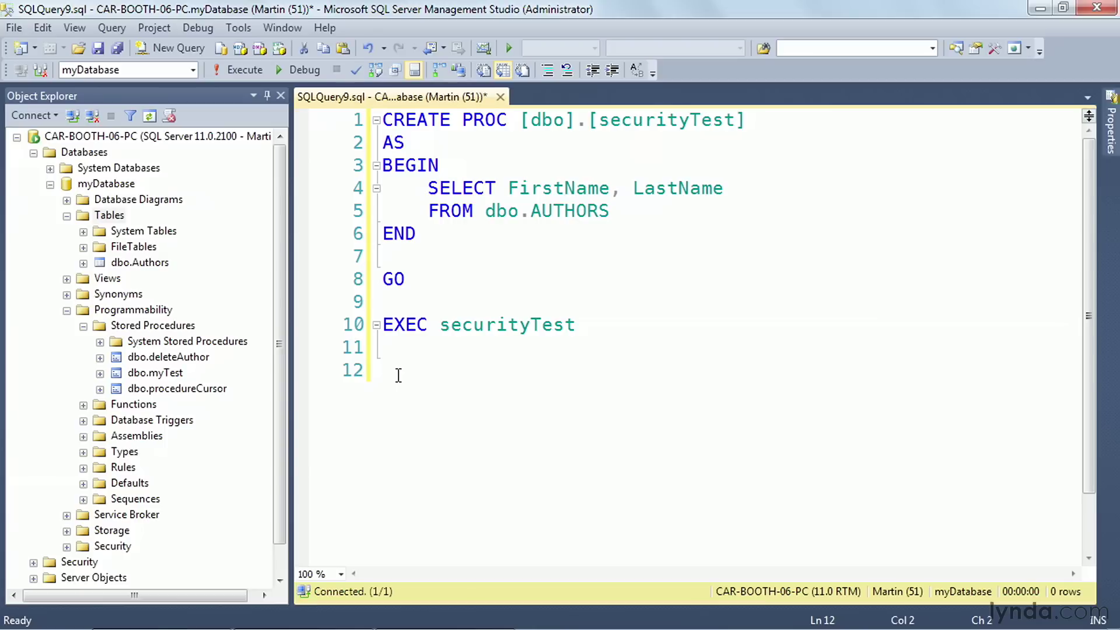
Step: Run the script that creates securityTest and executes it as Martin, returning three author rows
click(243, 69)
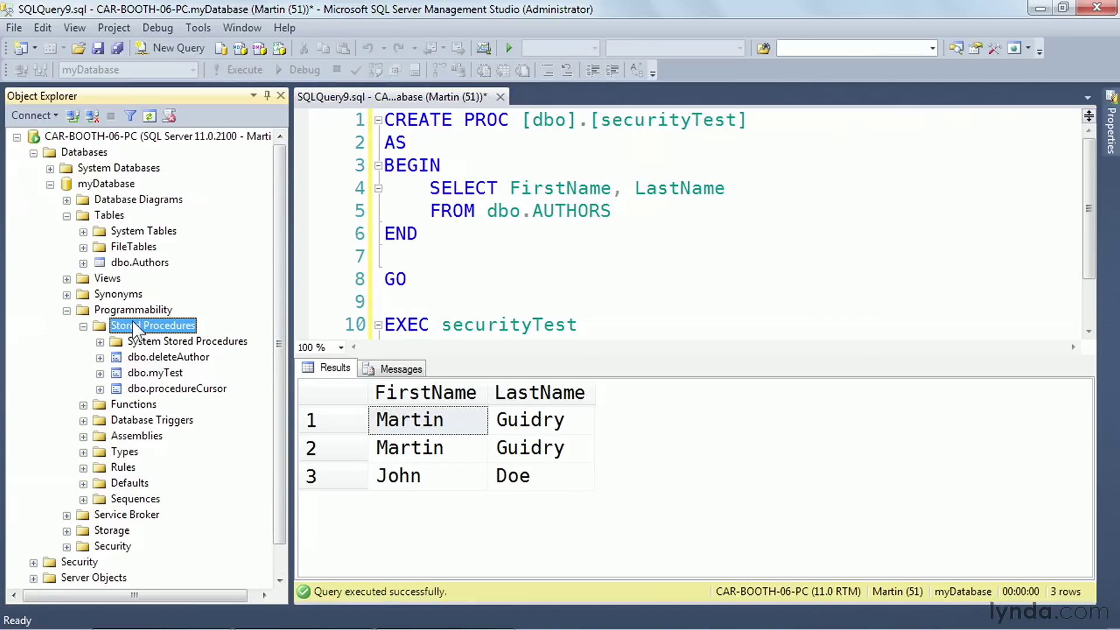
Step: Grant user John Execute permission on dbo.securityTest through its Permissions properties
right_click(153, 325)
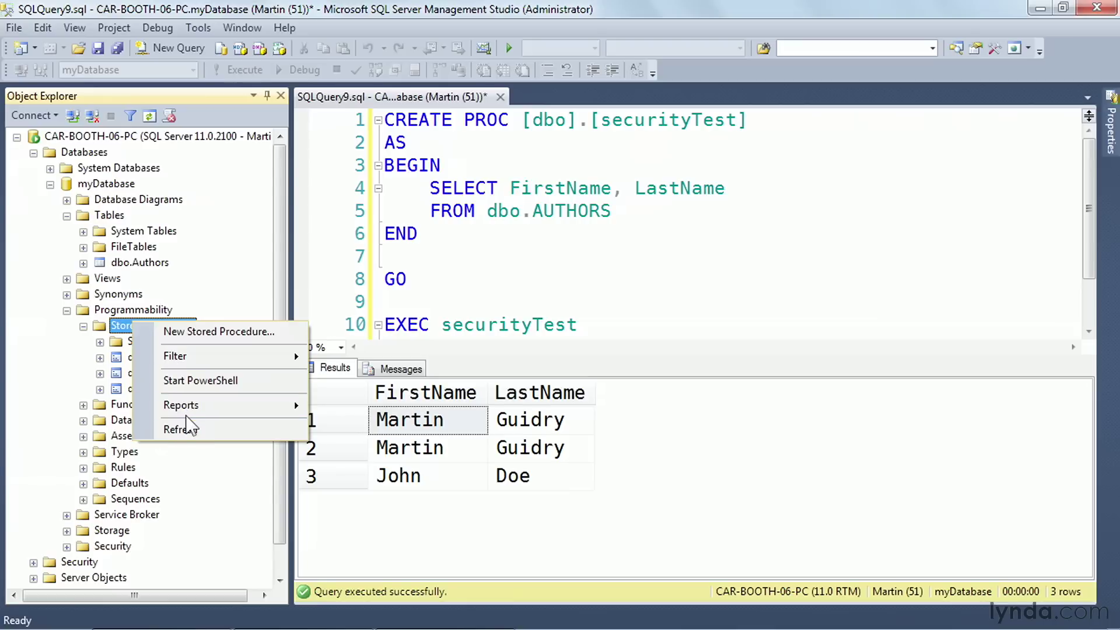
right_click(143, 404)
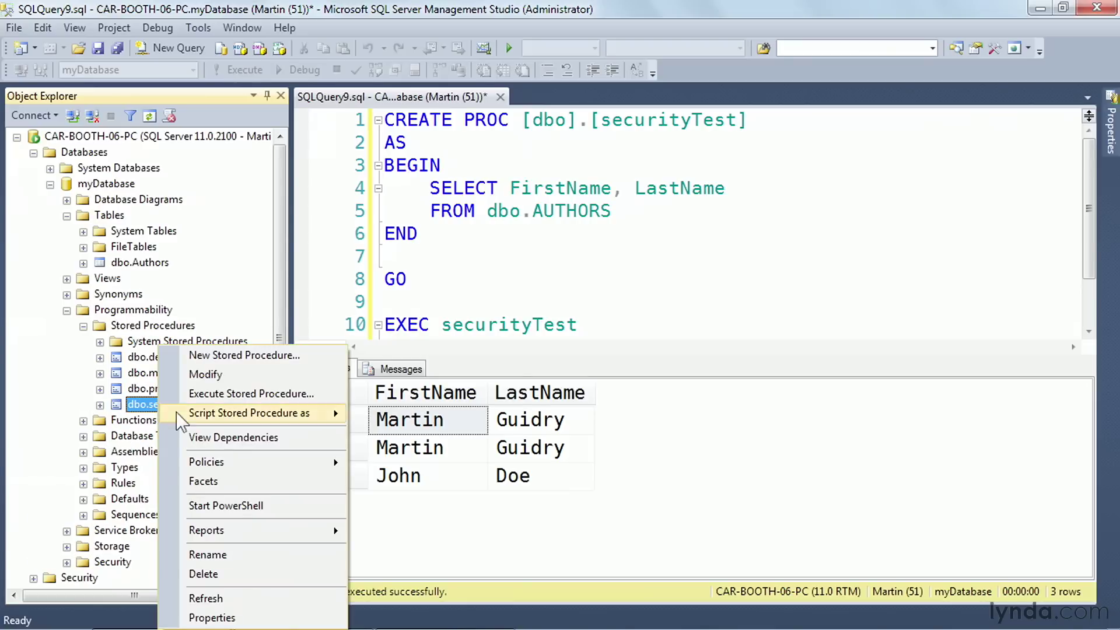
click(211, 617)
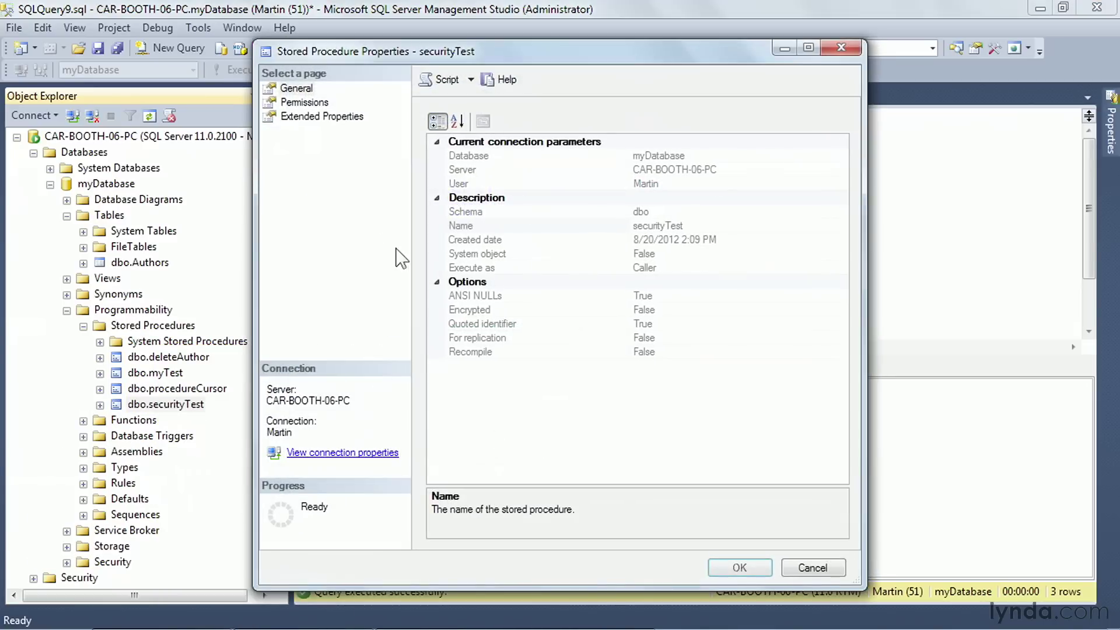
click(302, 102)
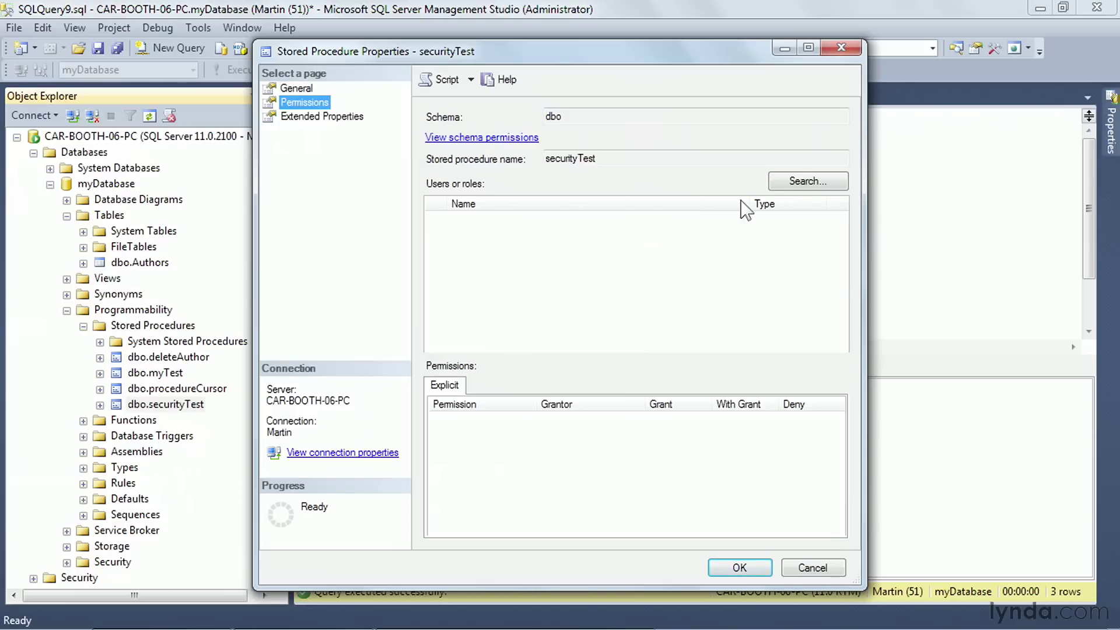
click(807, 181)
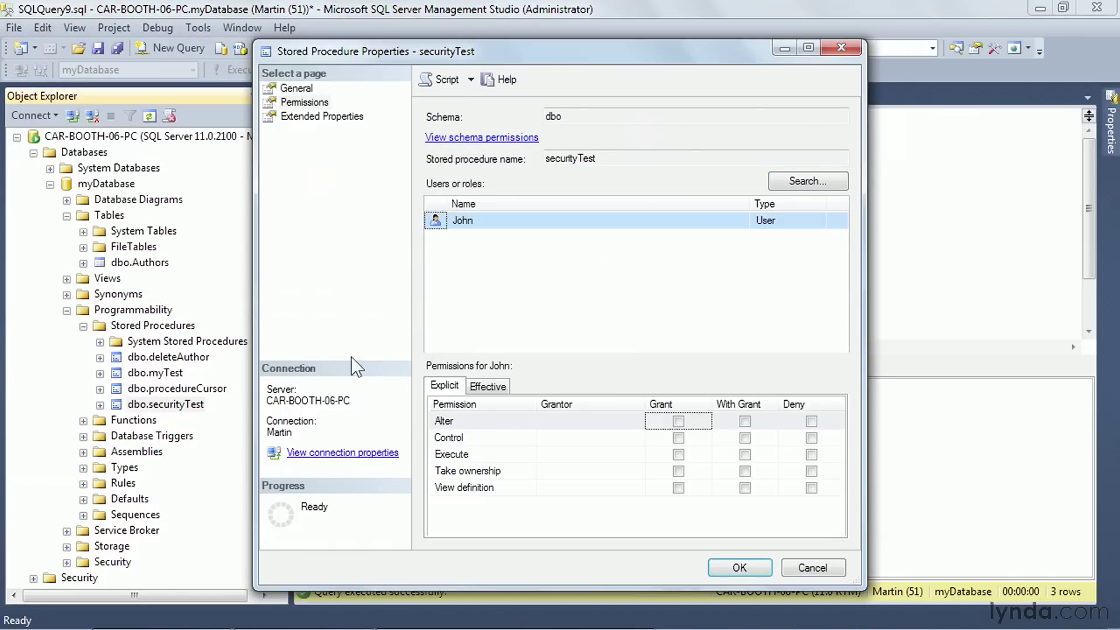
click(678, 454)
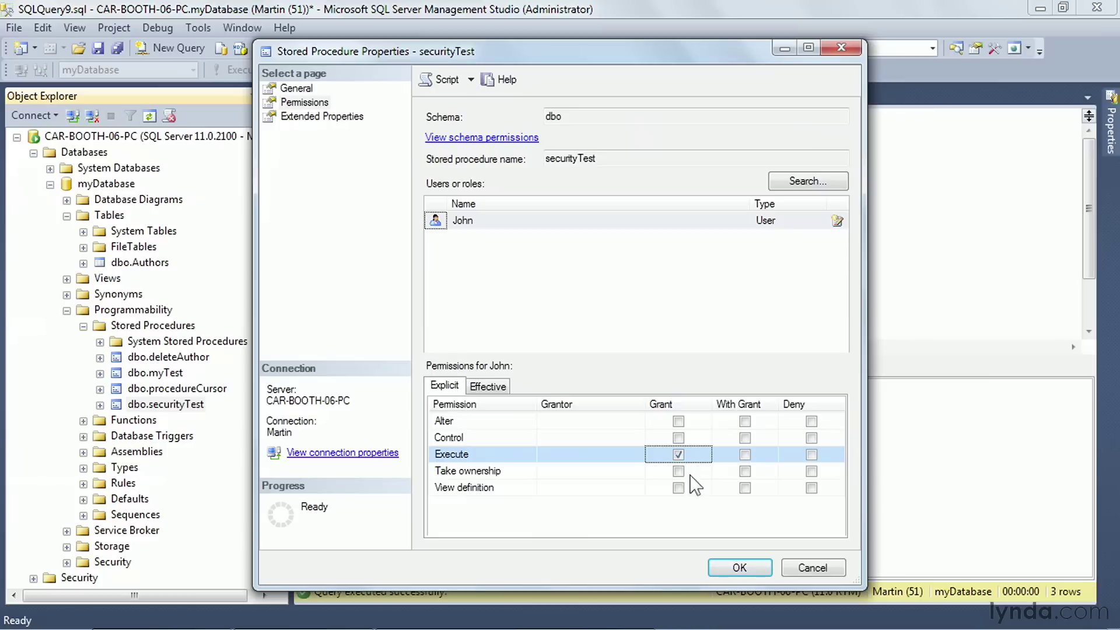
click(739, 567)
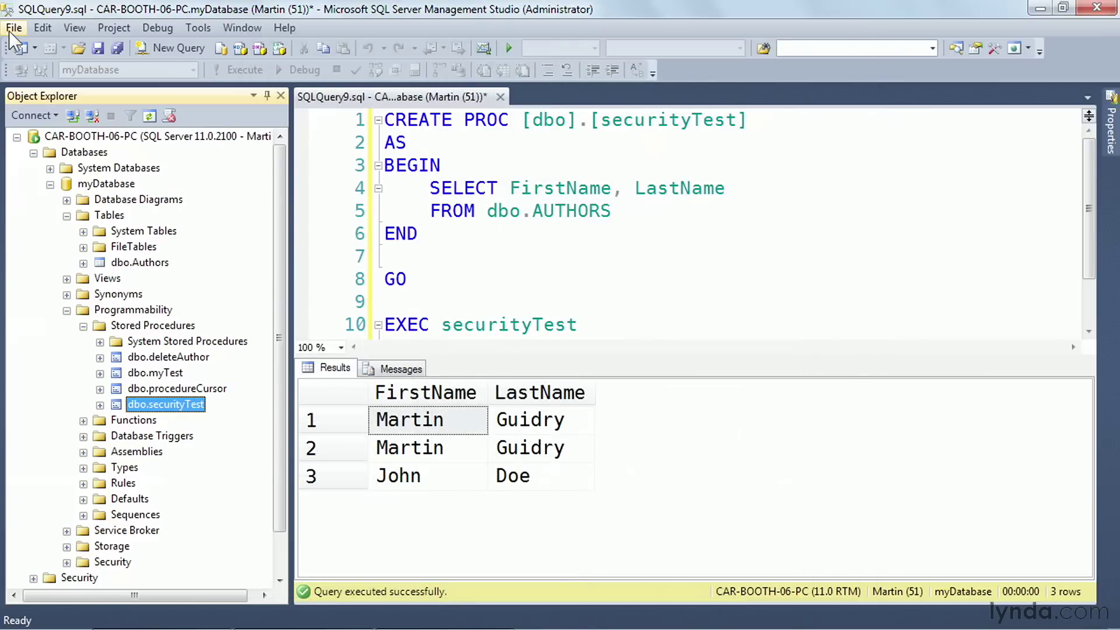
Step: Connect Object Explorer as John with SQL Server Authentication and list his stored procedures
click(13, 28)
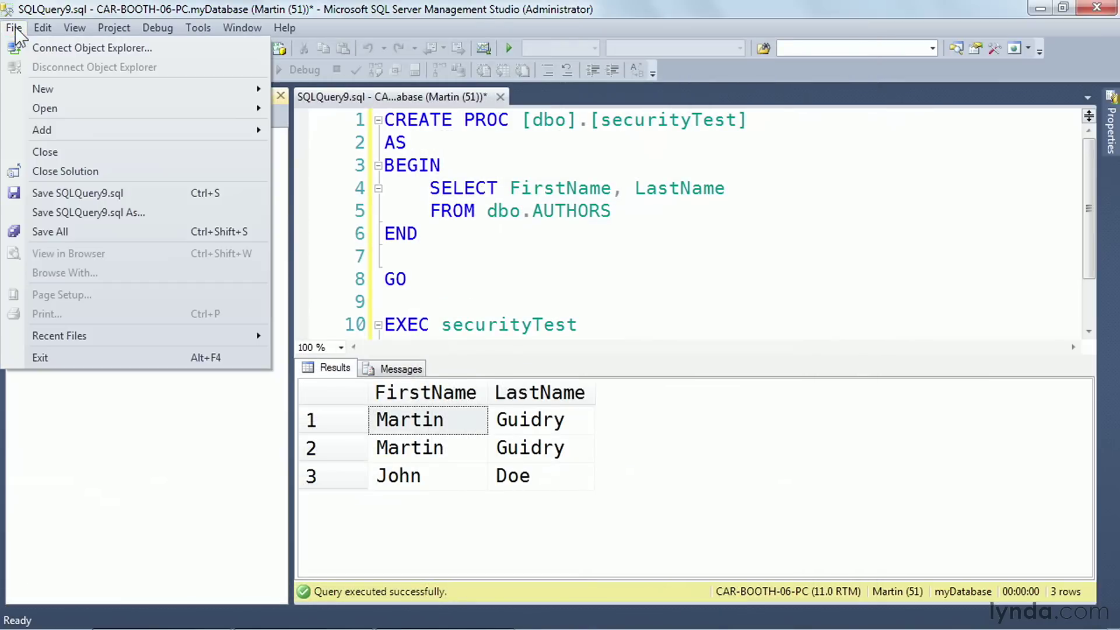
click(92, 48)
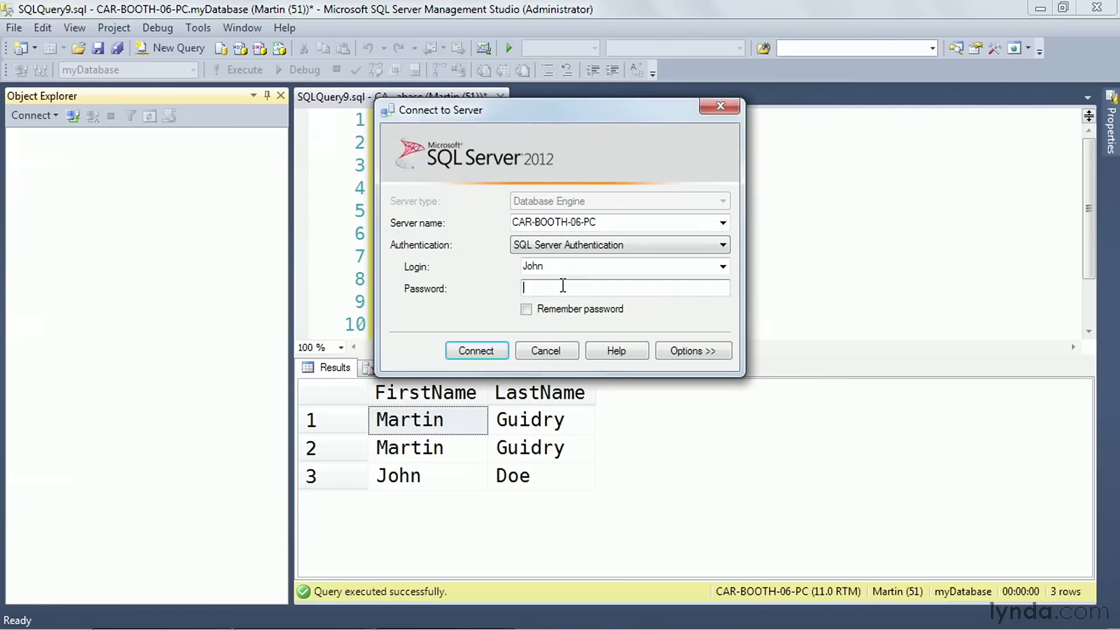
click(476, 350)
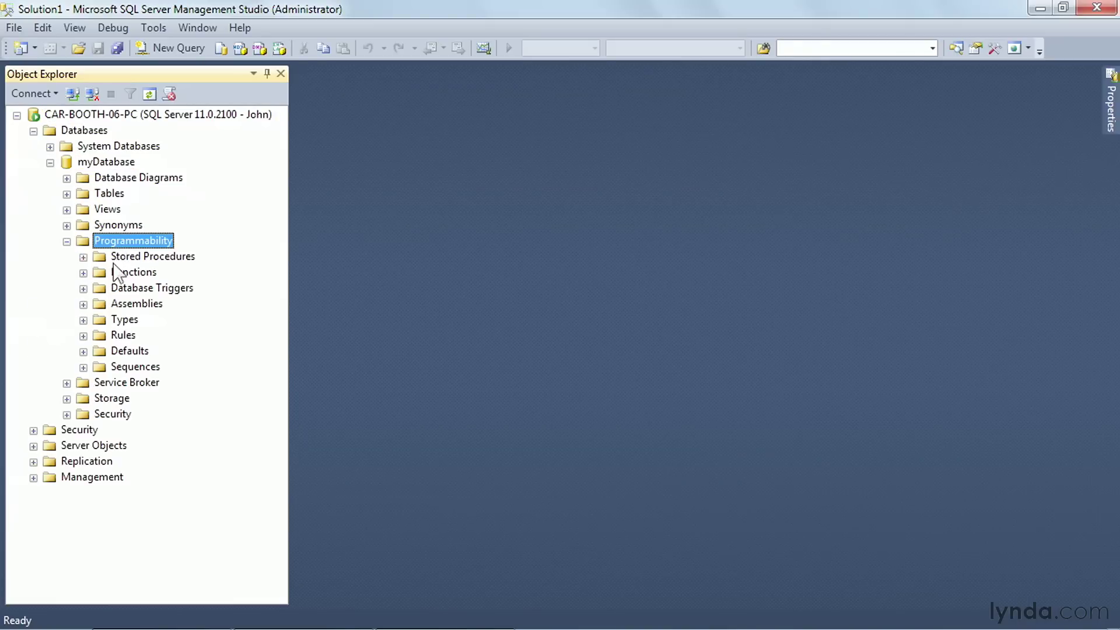
click(83, 256)
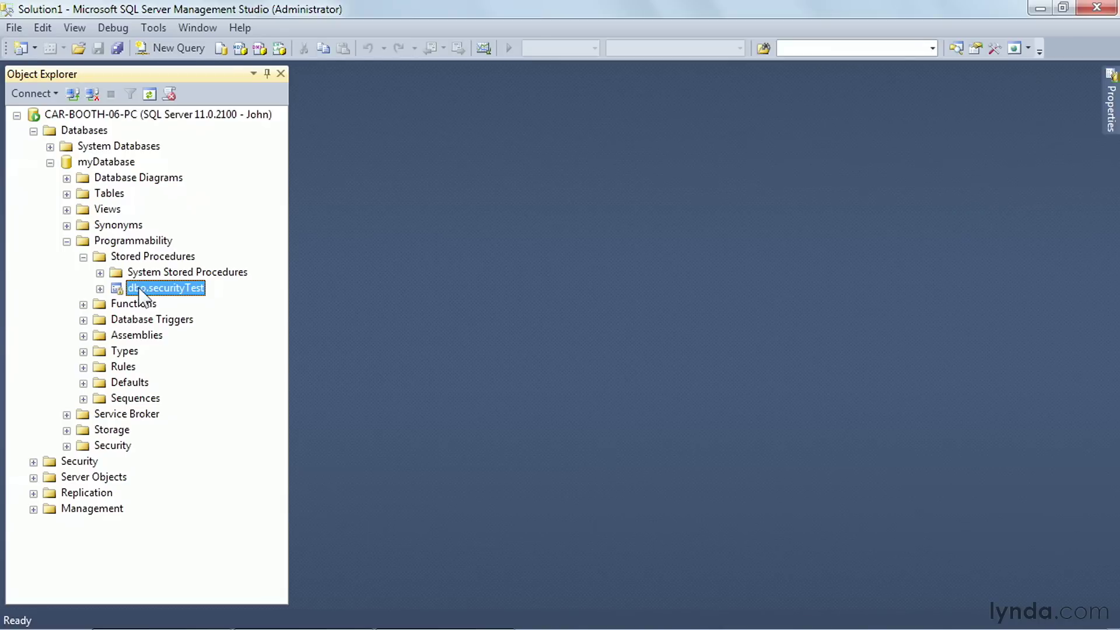
mouse_move(145, 268)
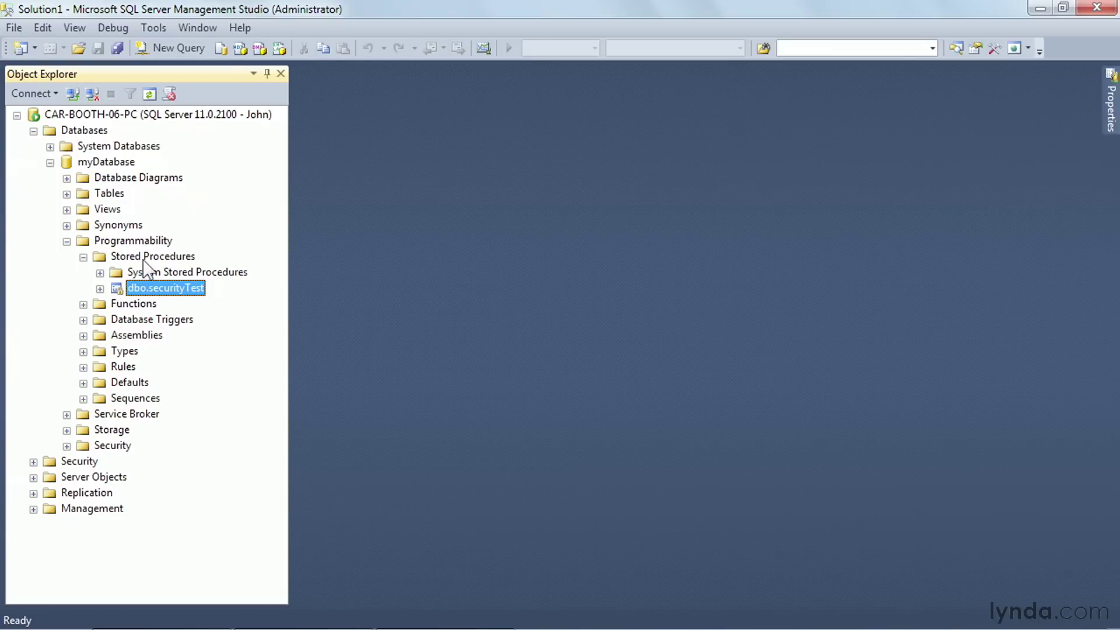
click(13, 27)
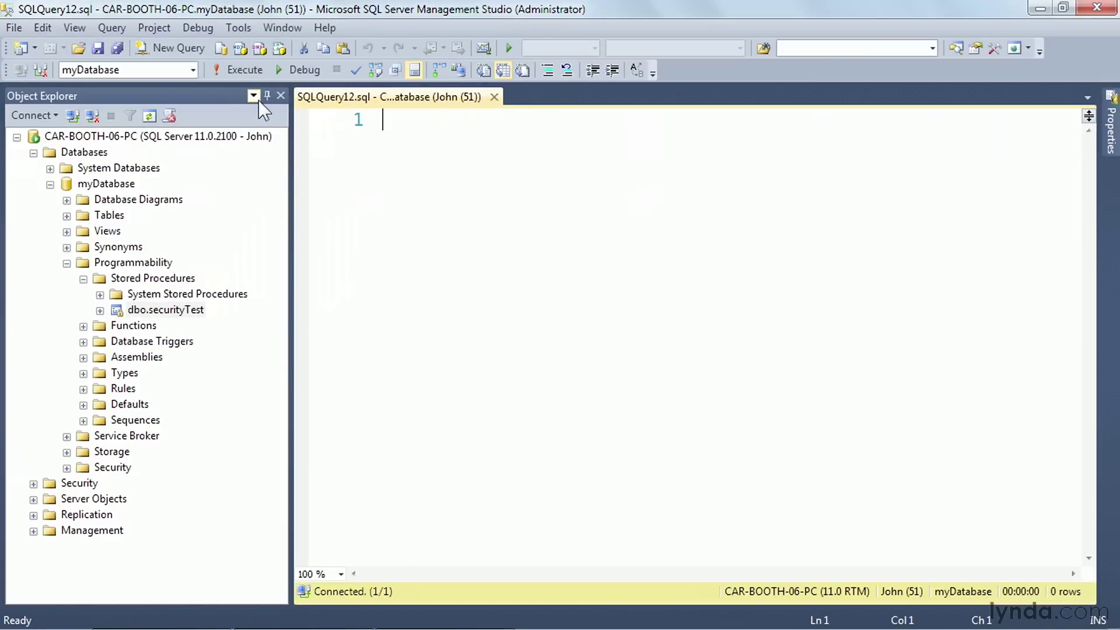
Step: As John, run EXEC securityTest to get three author rows, then check the Tables folder
text(EX)
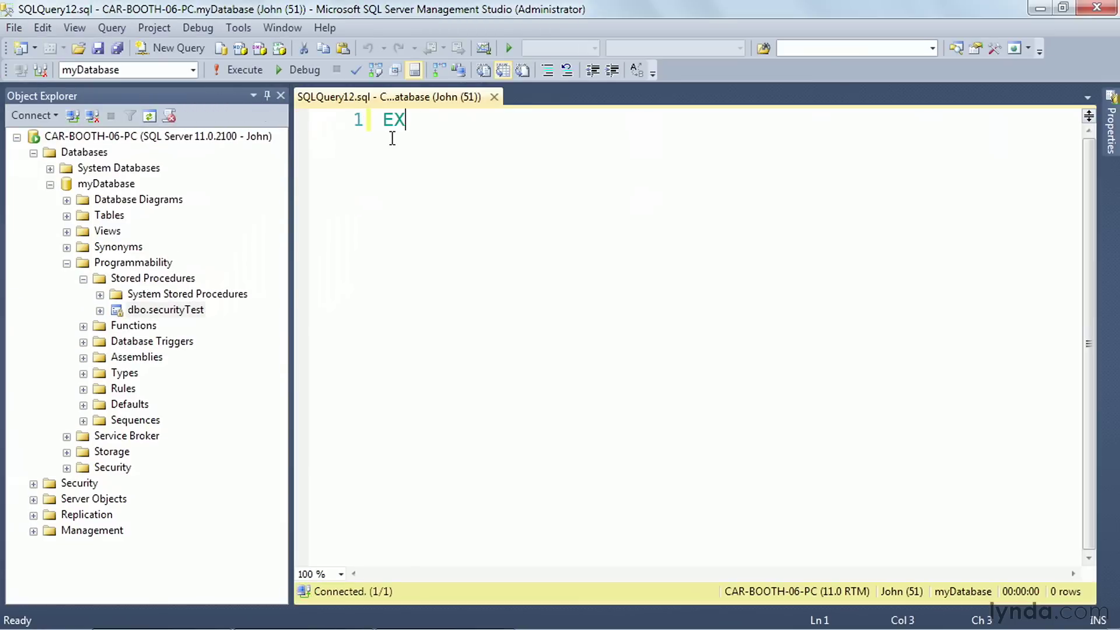
click(244, 69)
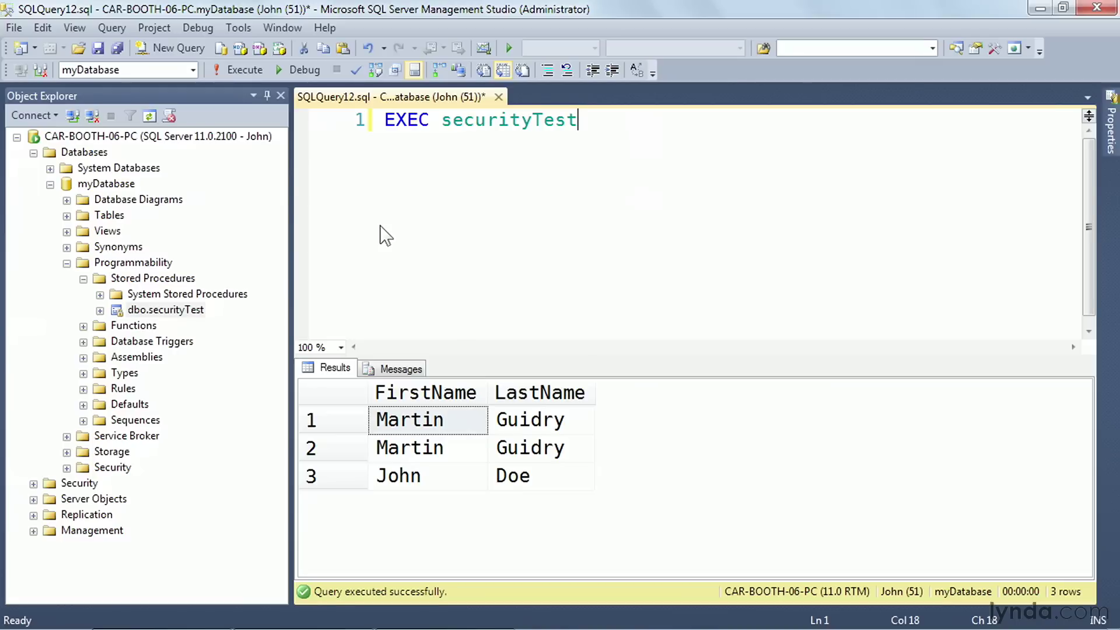
mouse_move(112, 222)
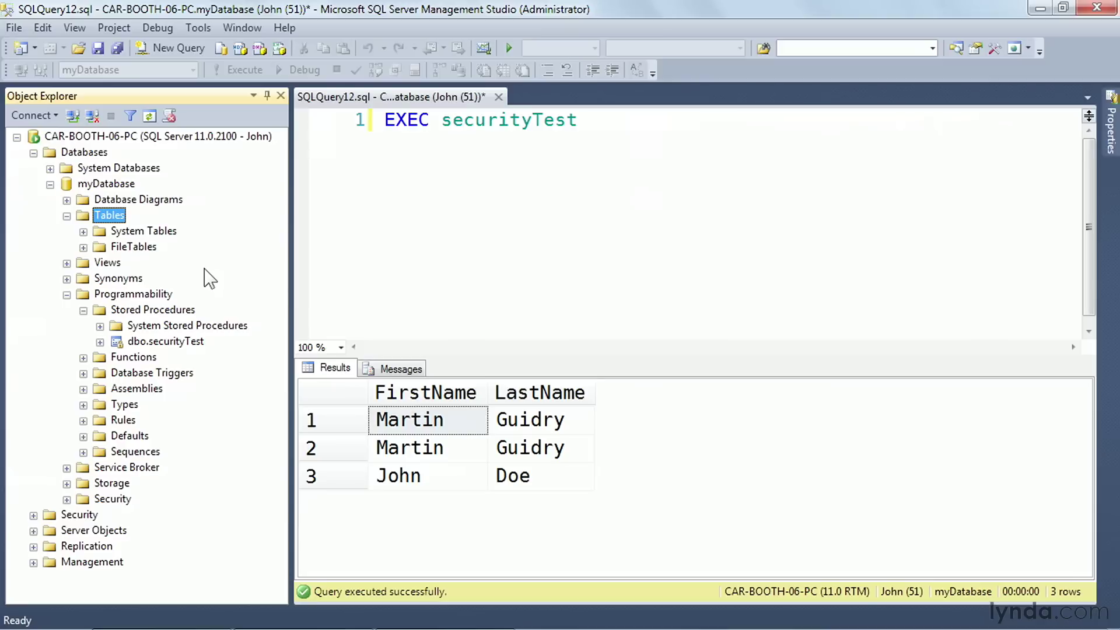
click(167, 340)
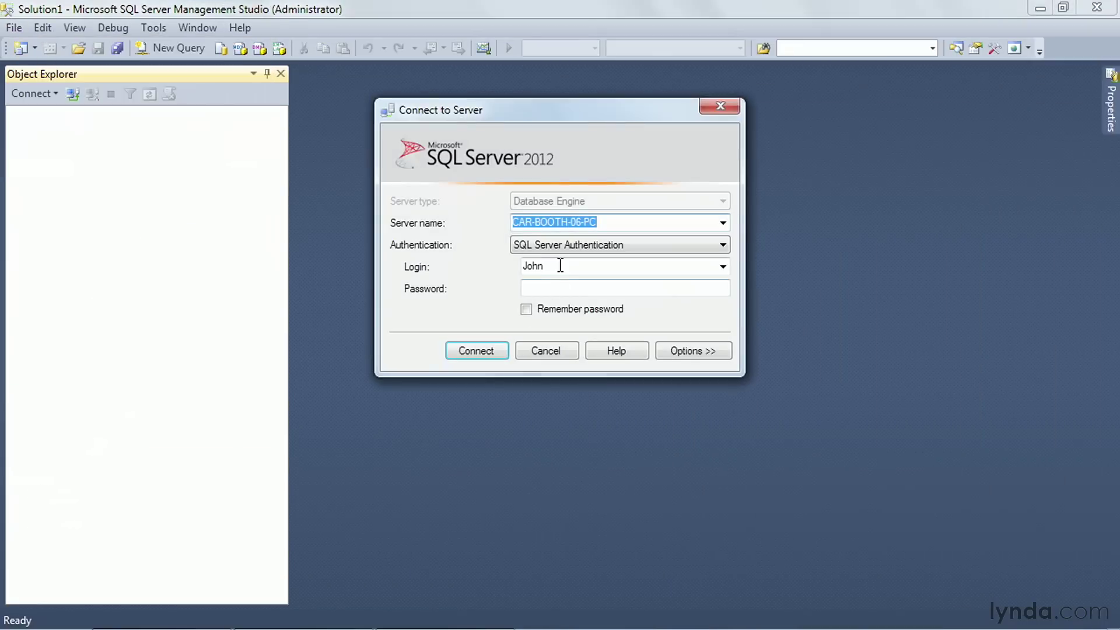
Step: Connect Object Explorer as Martin, showing dbo.Authors under myDatabase's tables
click(608, 267)
text(Martin)
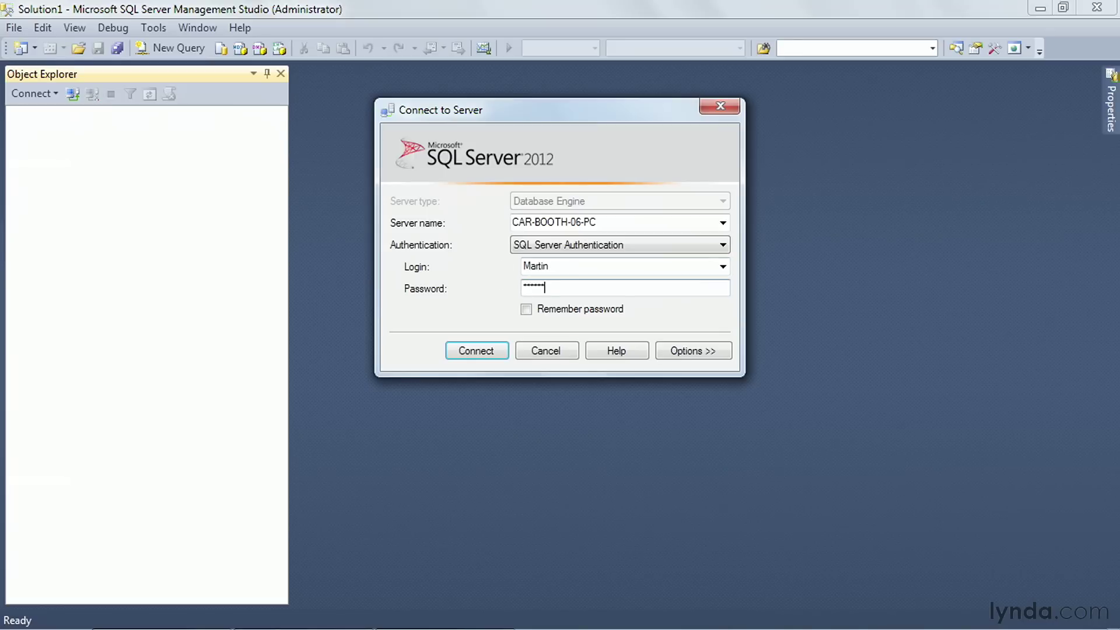
click(476, 351)
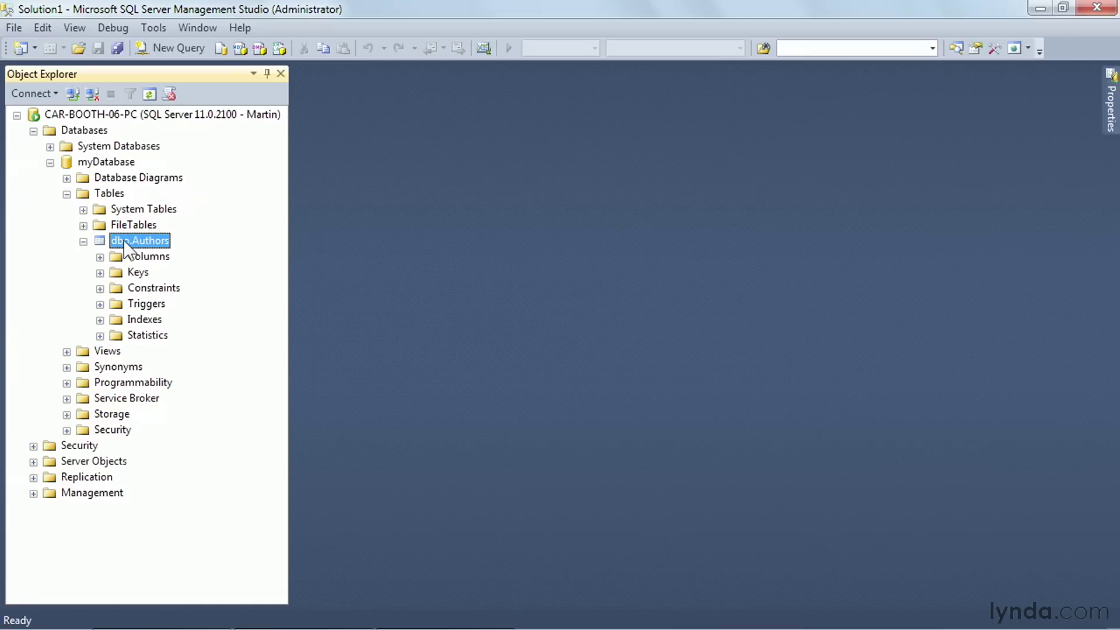
click(13, 27)
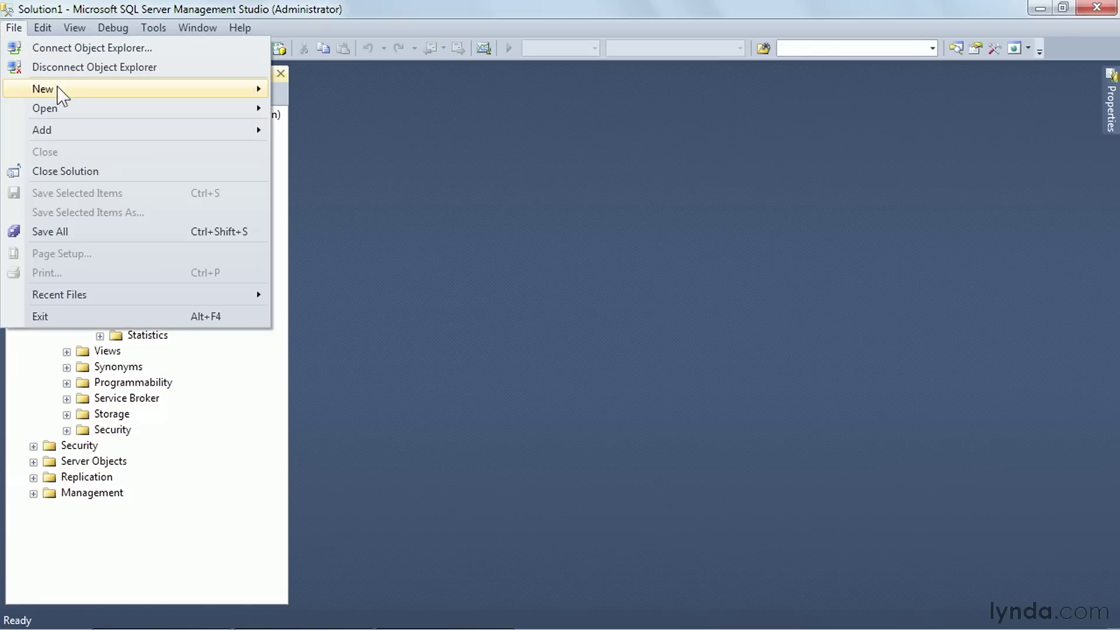
Step: Run sp_changeObjectOwner 'dbo.Authors', 'Martin' in a new query as Martin
click(42, 89)
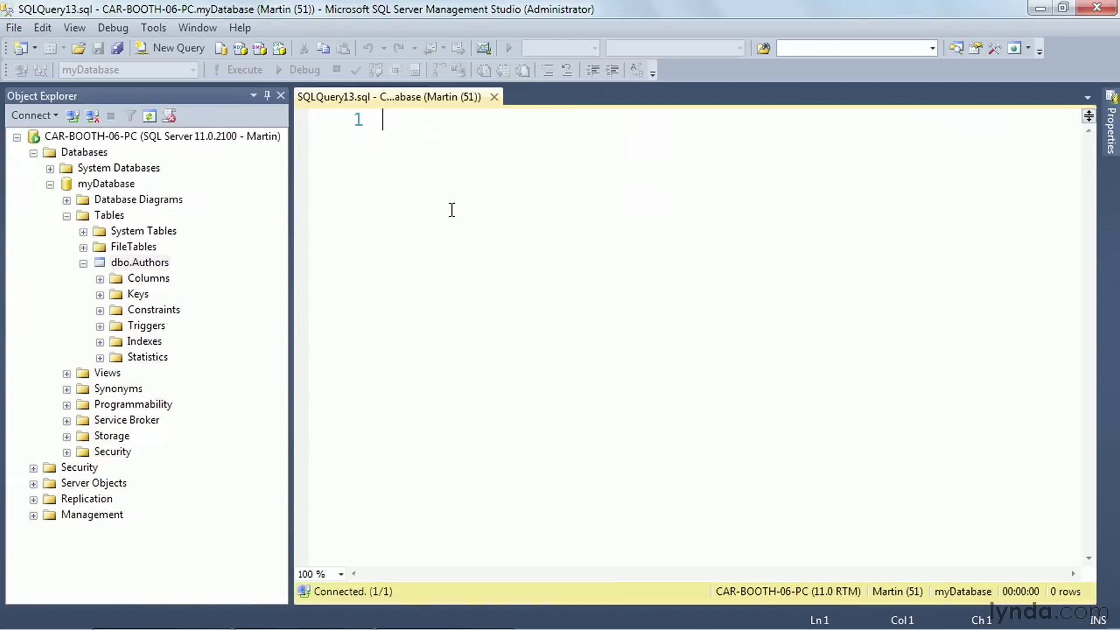
text(sp)
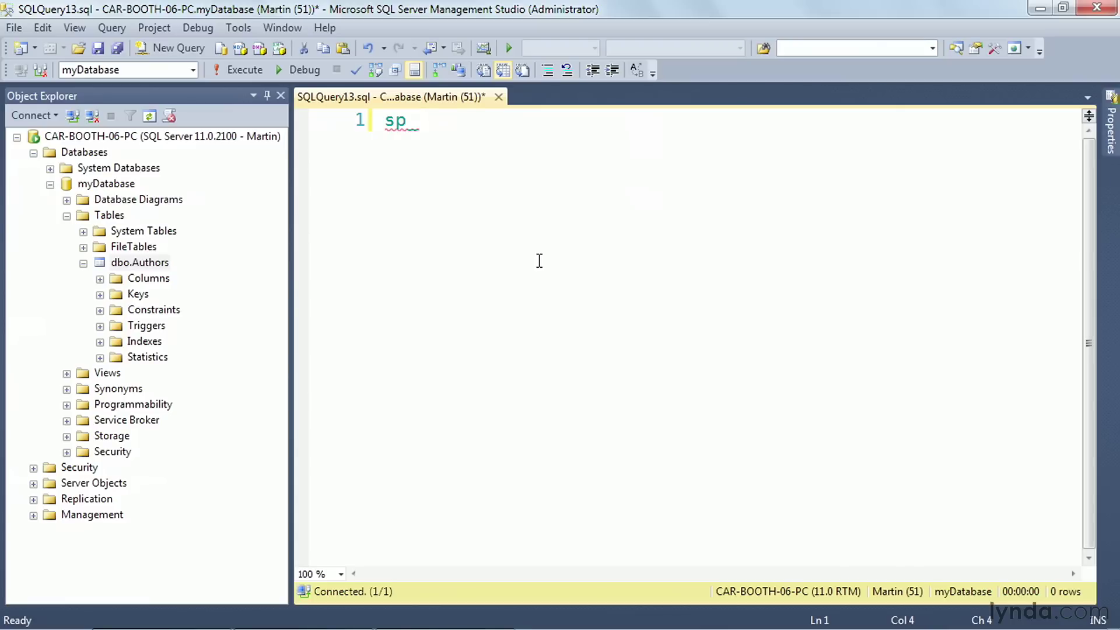
text(_changeObjectOw)
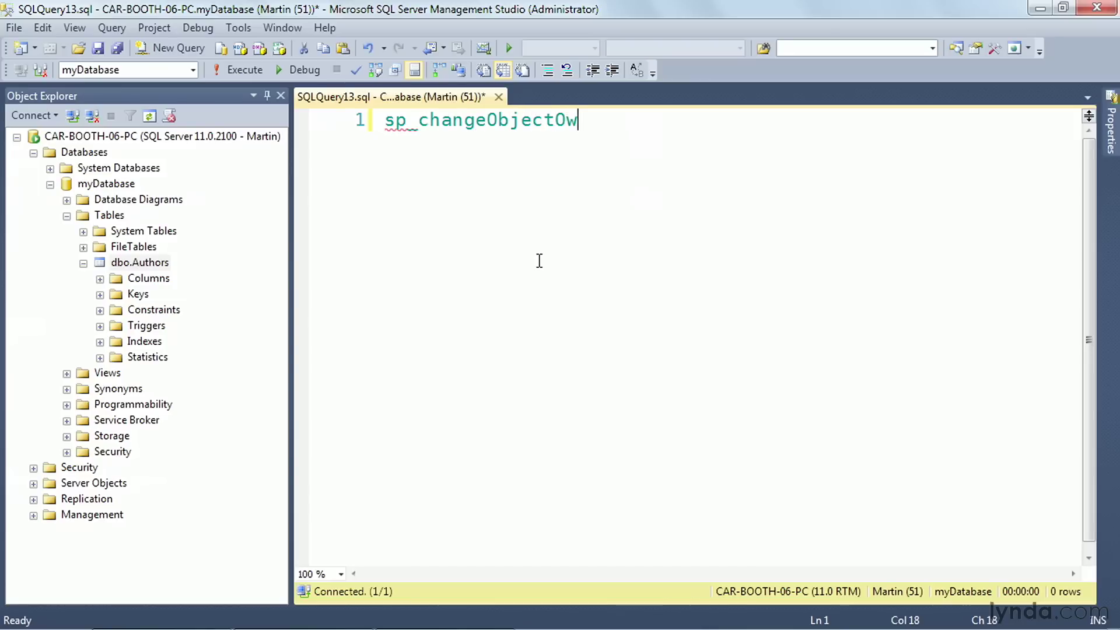
text(ner ')
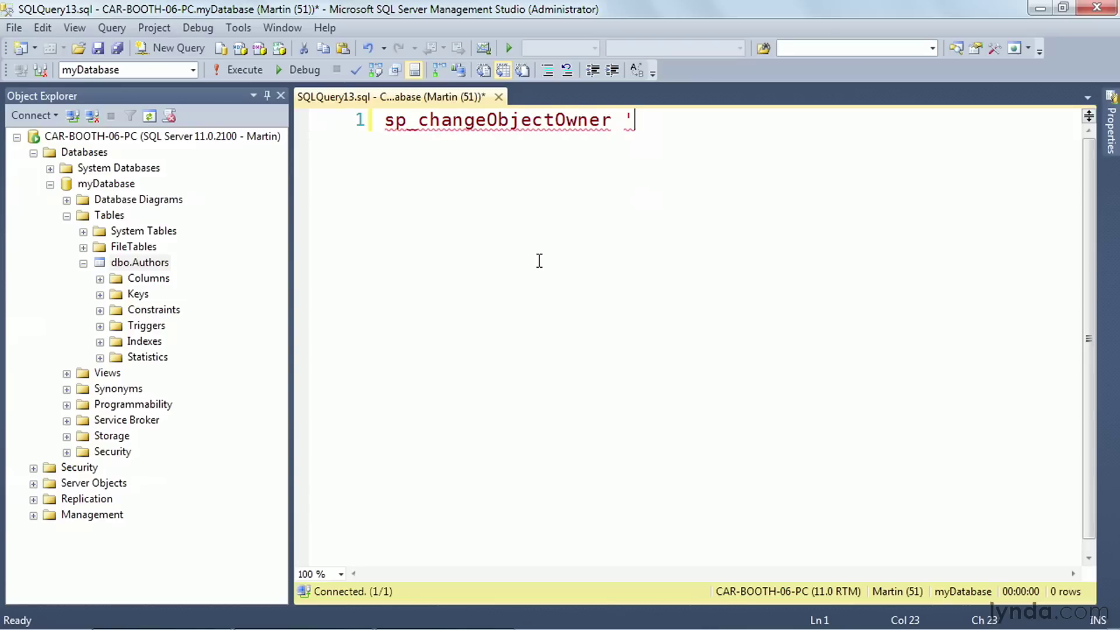
text(dbo.)
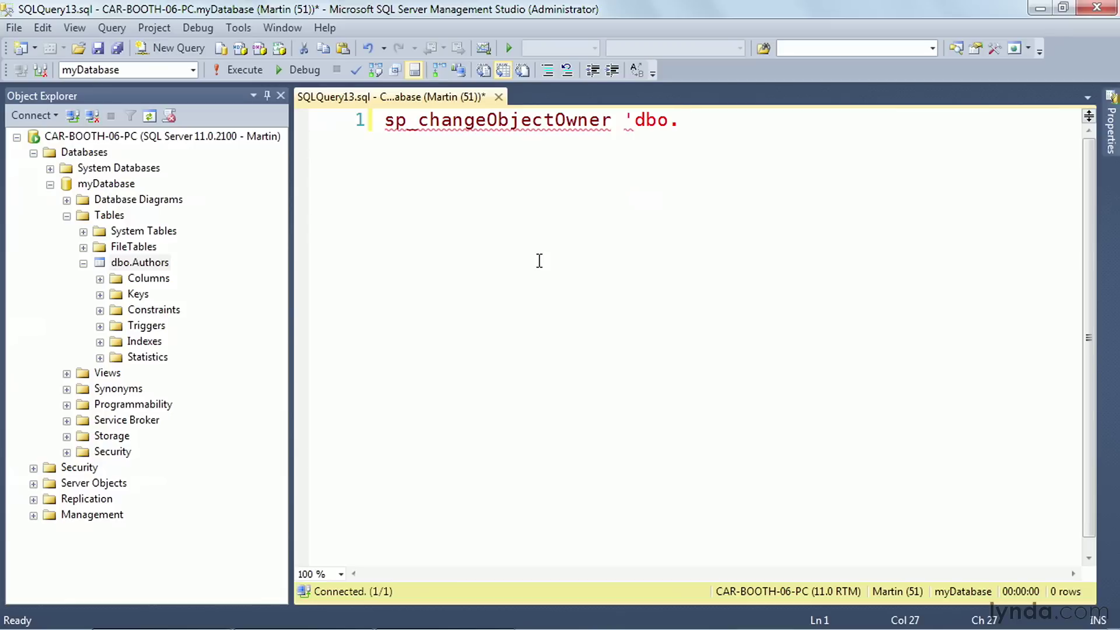
text(Authors',)
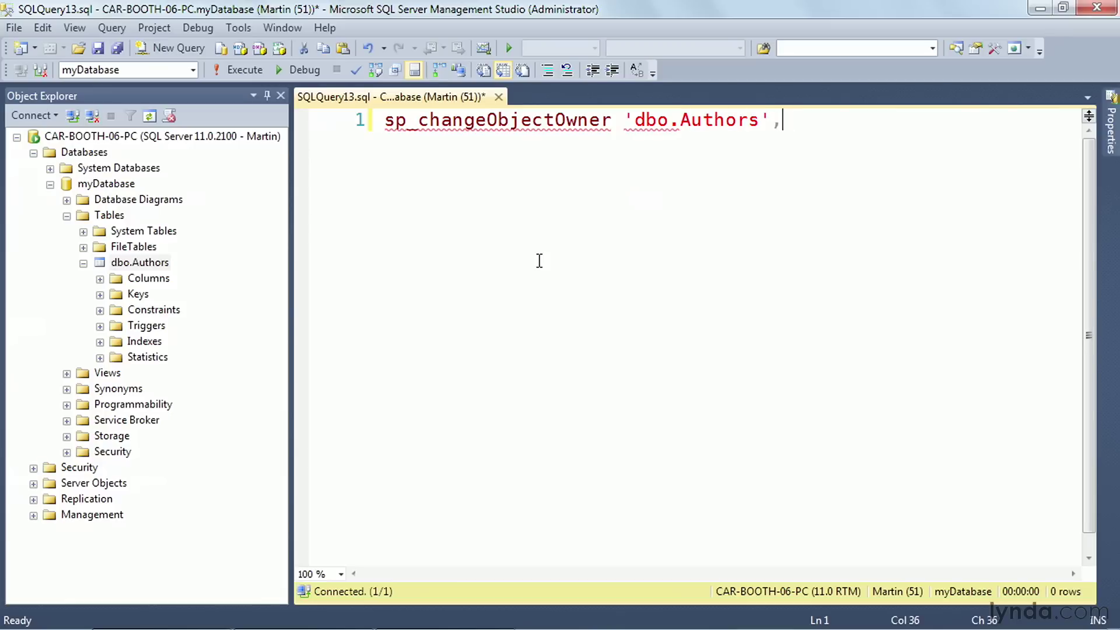
text('Martin)
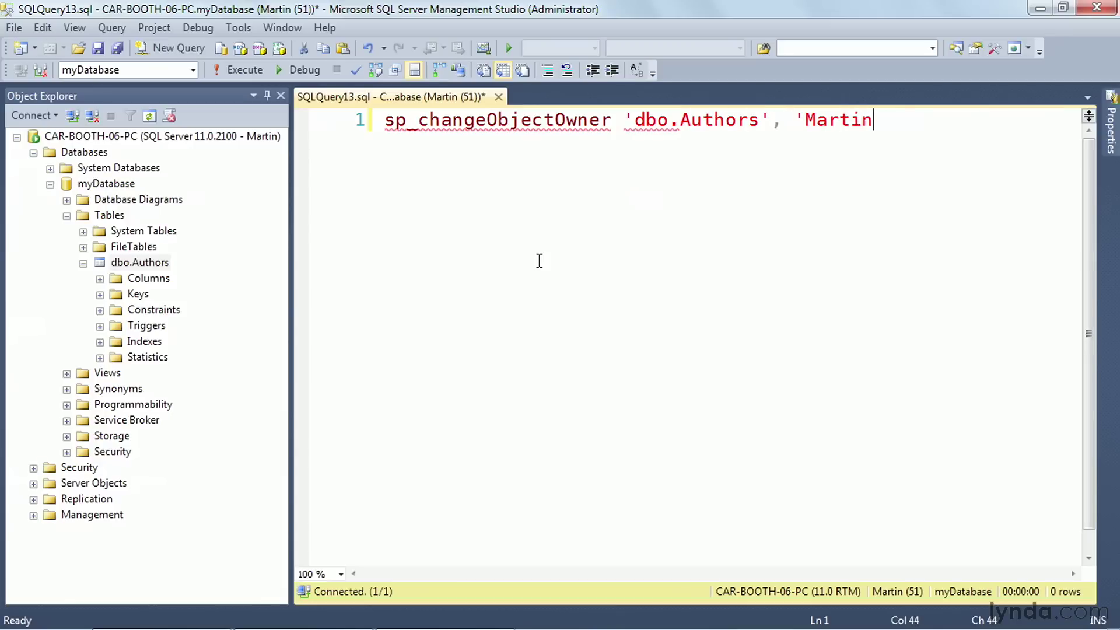
text(')
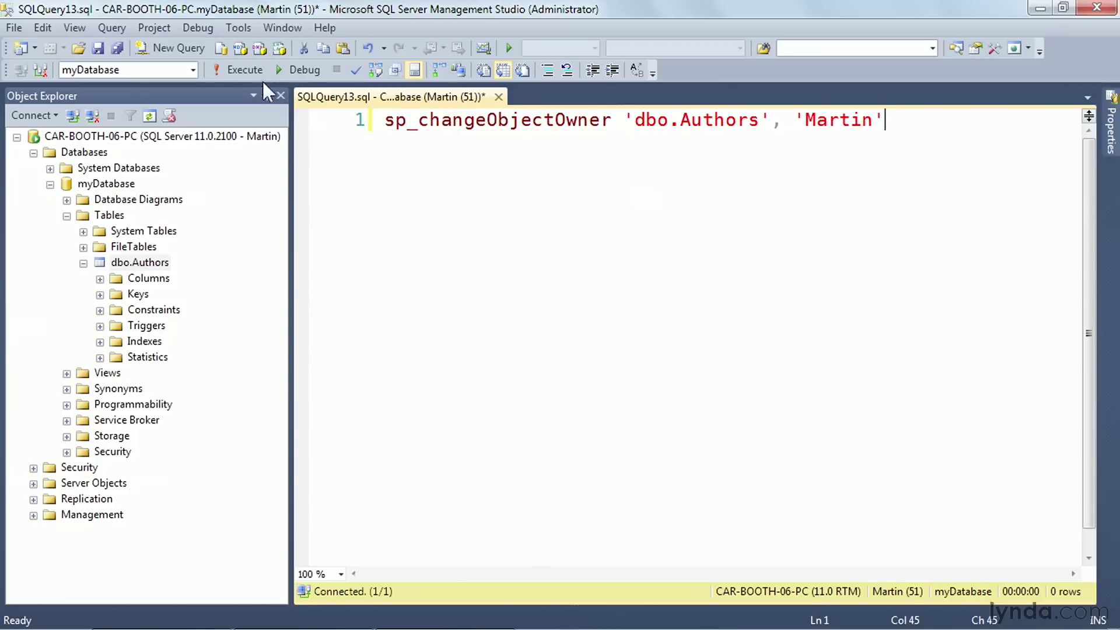
click(243, 70)
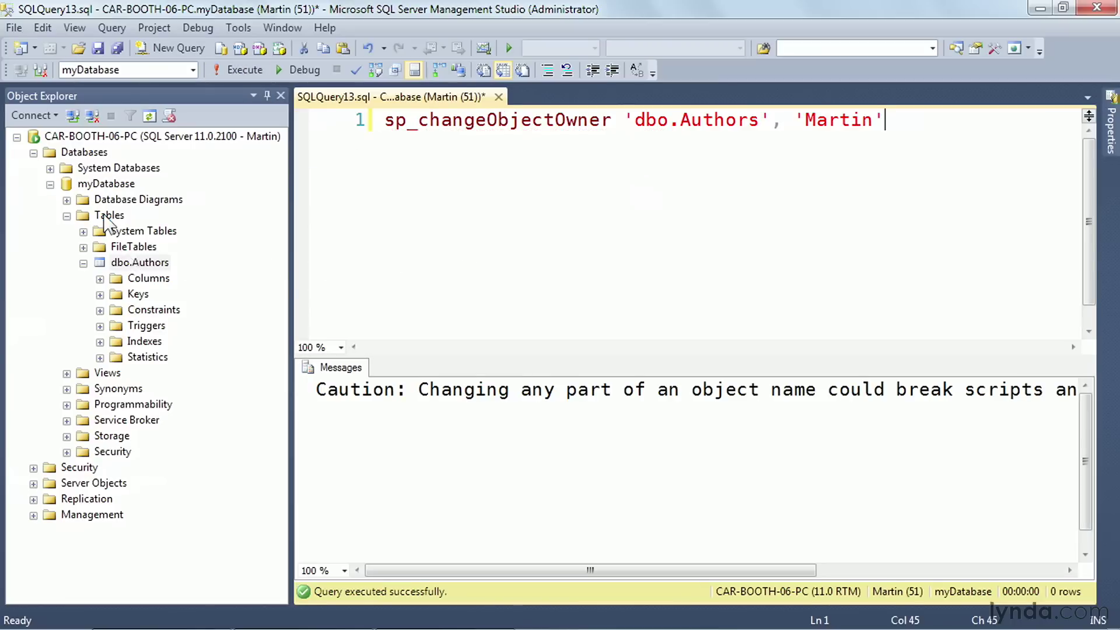
Step: Refresh Tables to see Martin.Authors and expand Stored Procedures
click(110, 215)
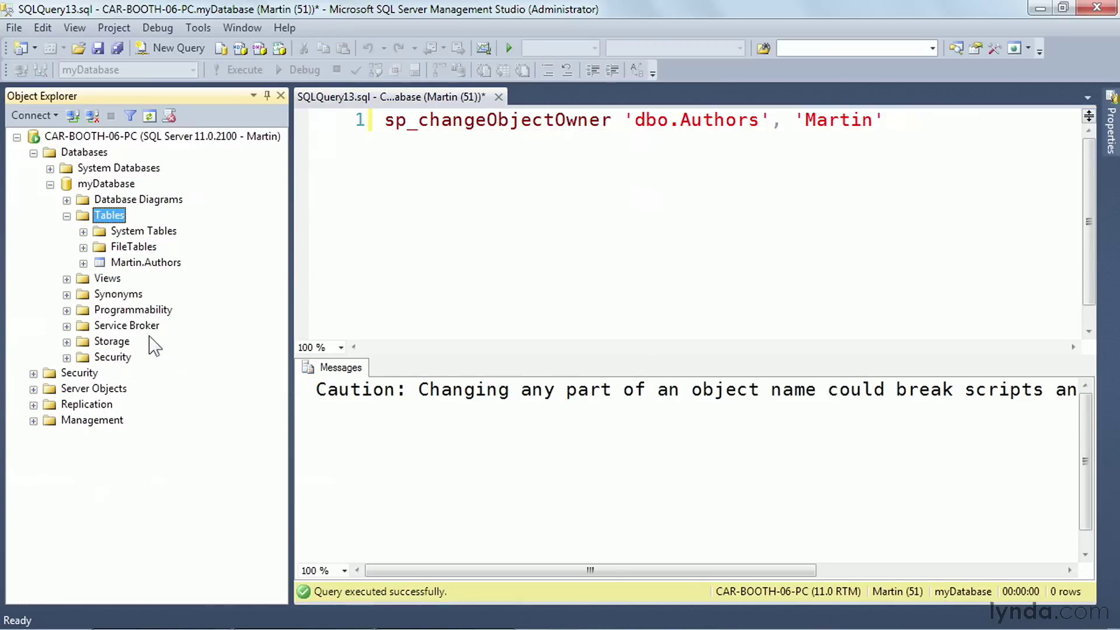
click(146, 262)
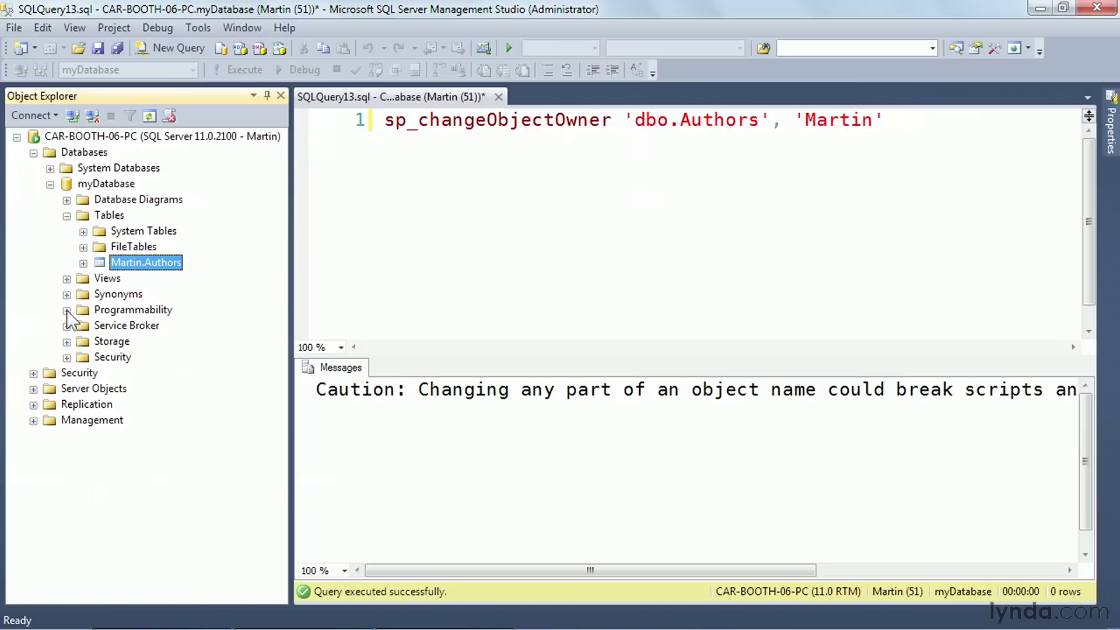
click(67, 310)
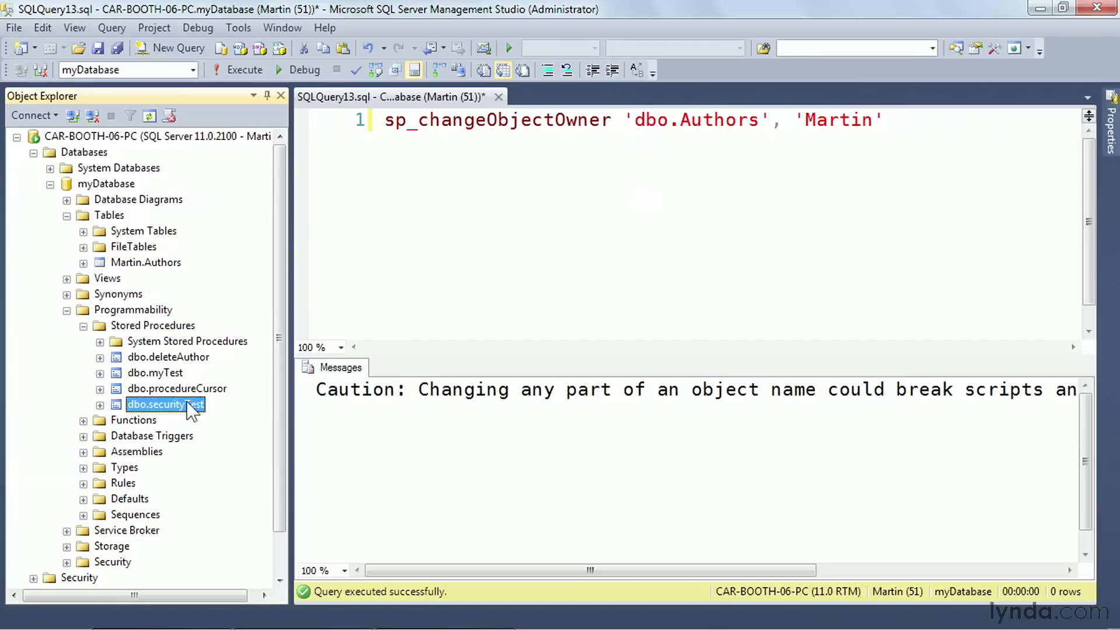
Step: Alter securityTest to select from the Martin-owned Authors table and run the script
right_click(165, 404)
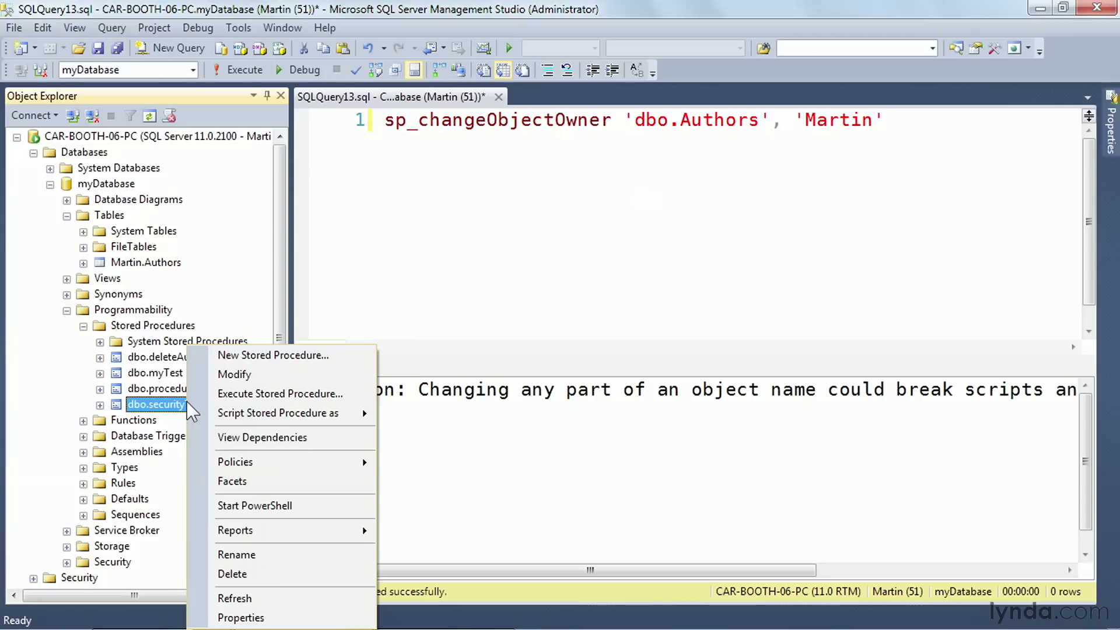
click(234, 373)
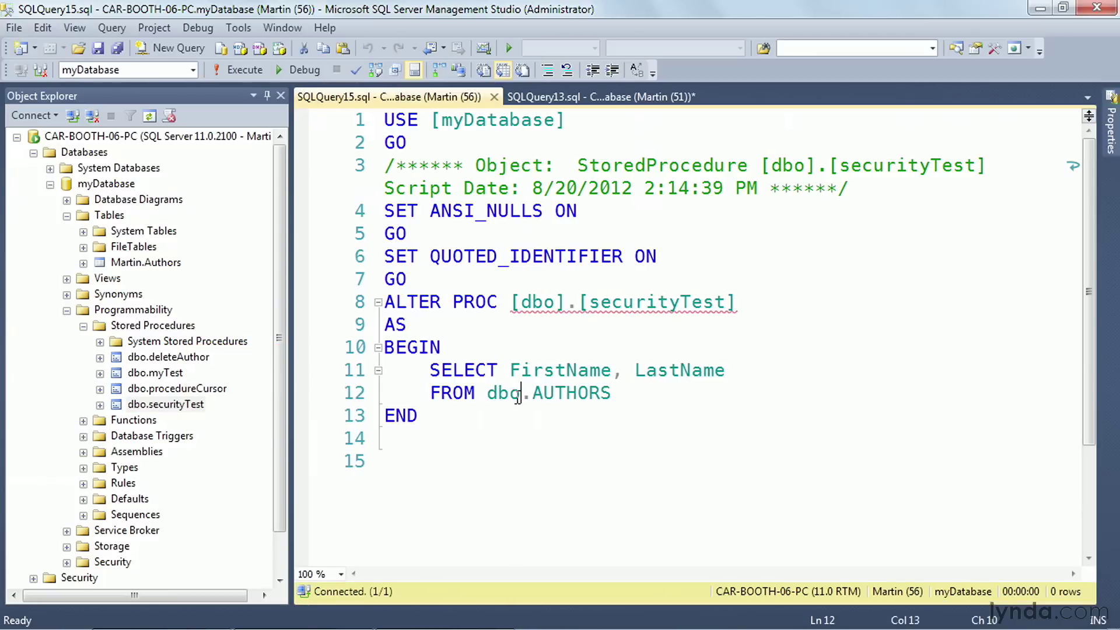
text(Martin)
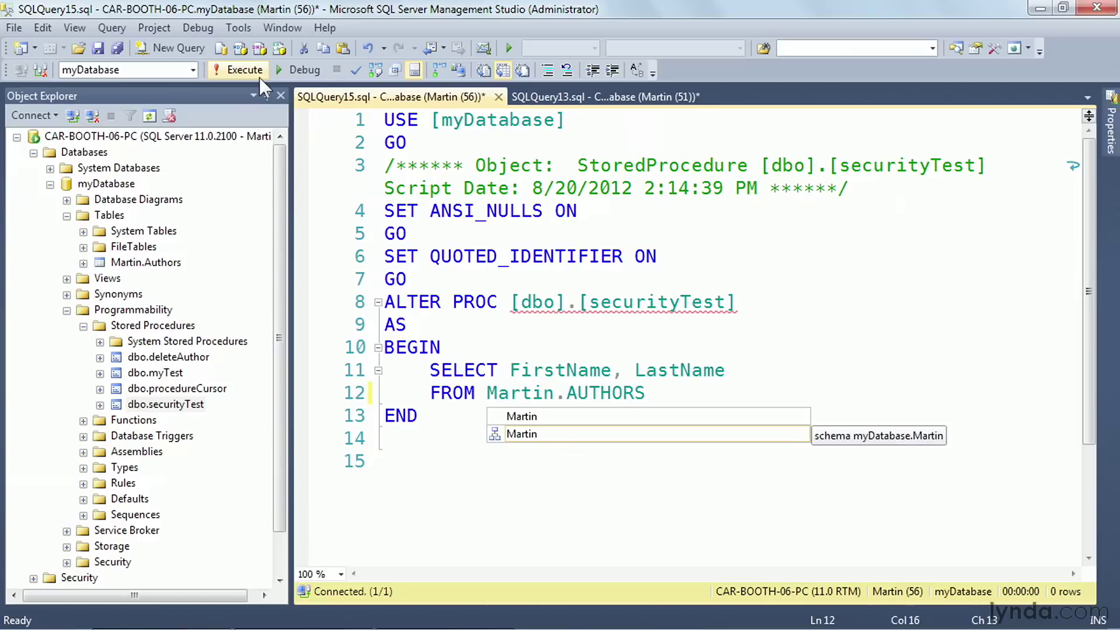
click(238, 70)
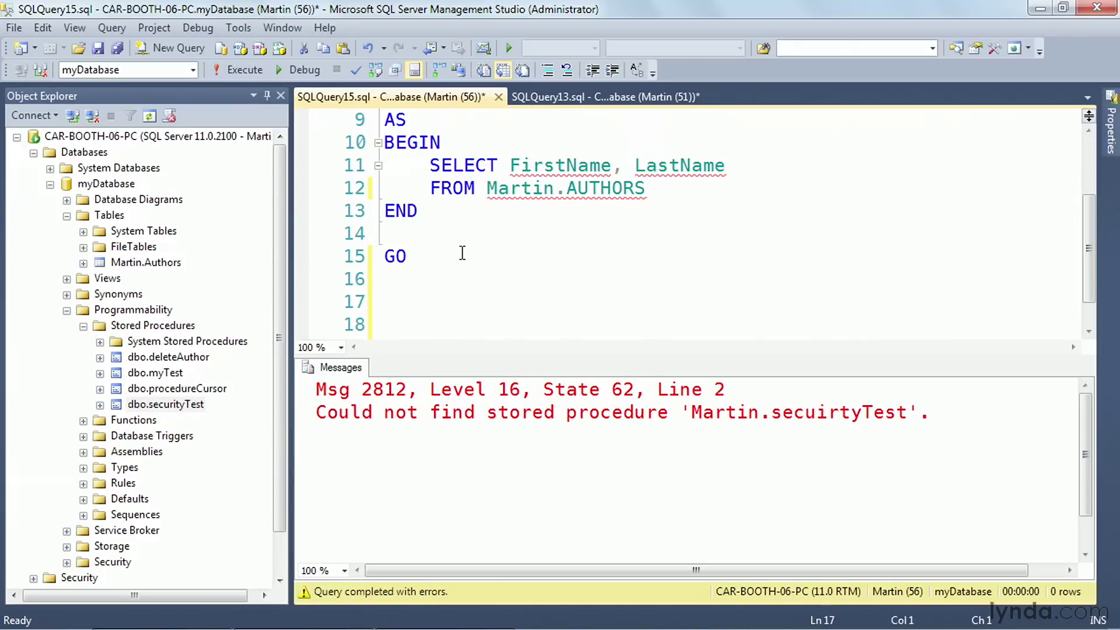
Step: Type EXEC dbo.securityTest into the query window
text(EXEC)
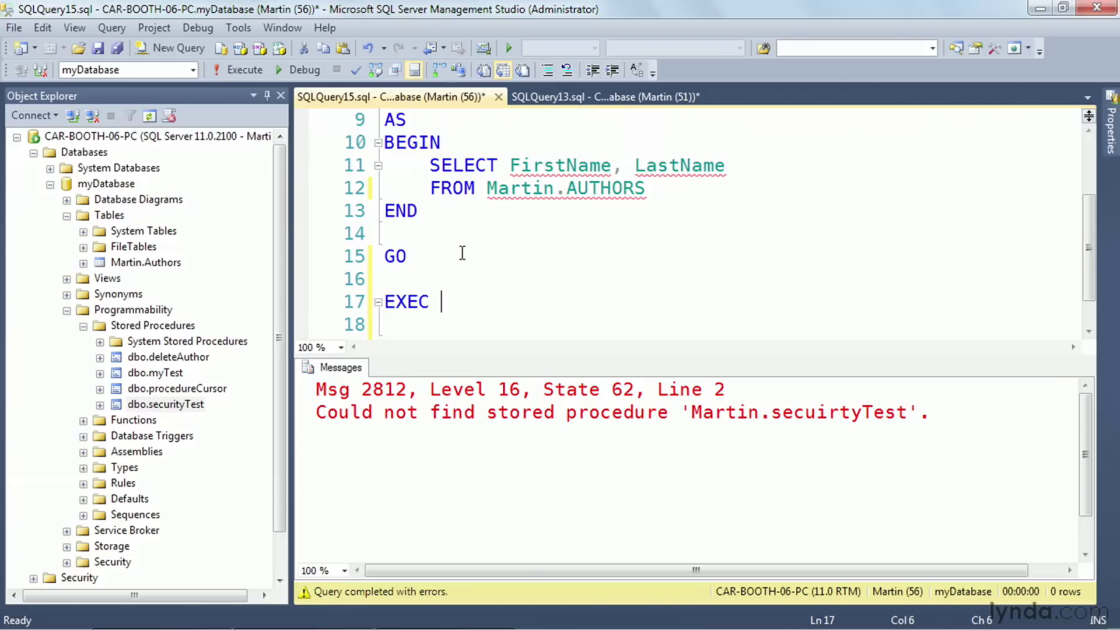
text(d)
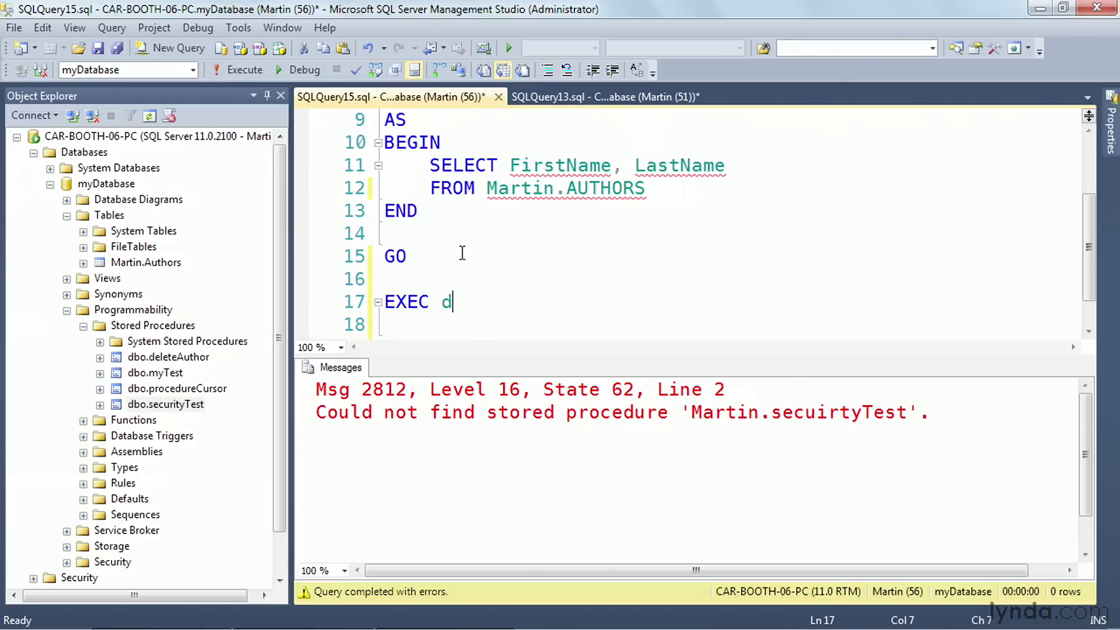
text(bo.se)
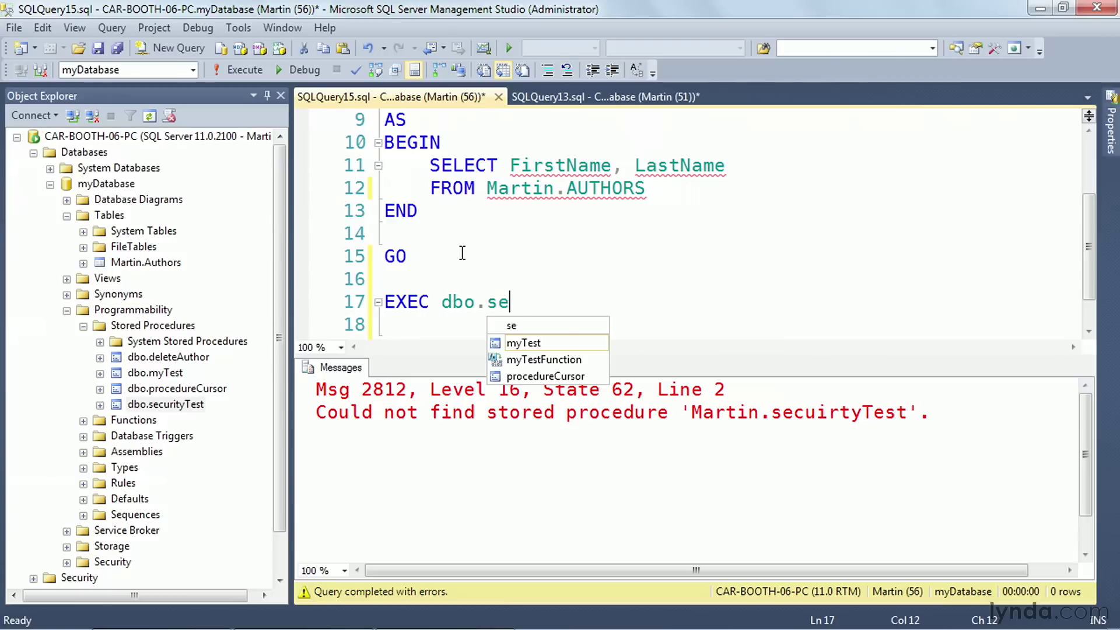
text(curityTest)
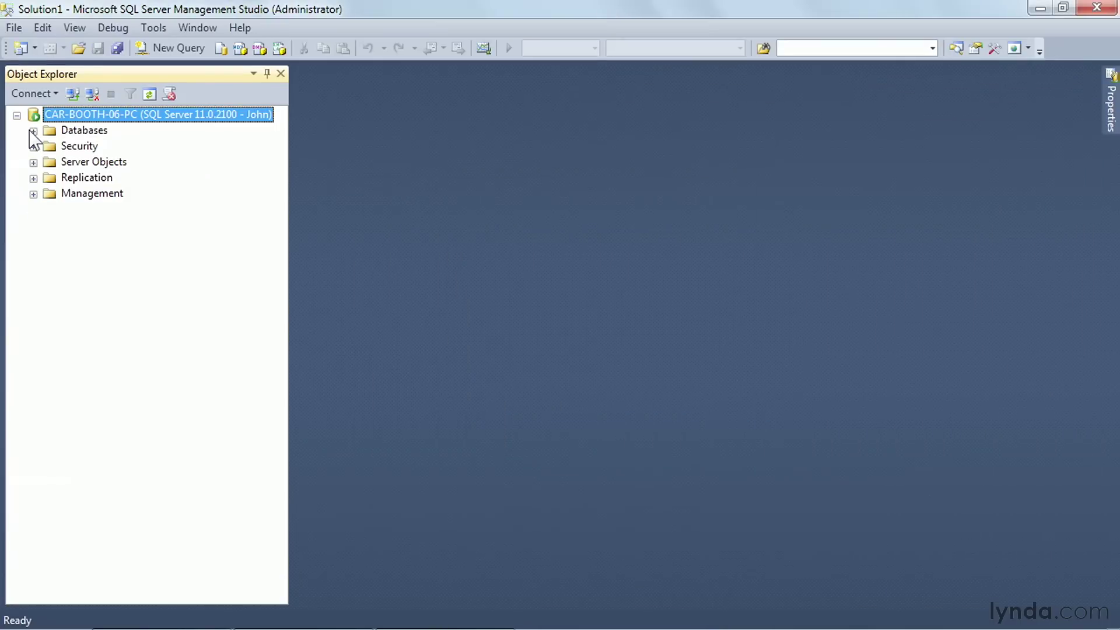
Step: As John, run EXEC dbo.securityTest, which fails with SELECT permission denied on Authors
click(33, 130)
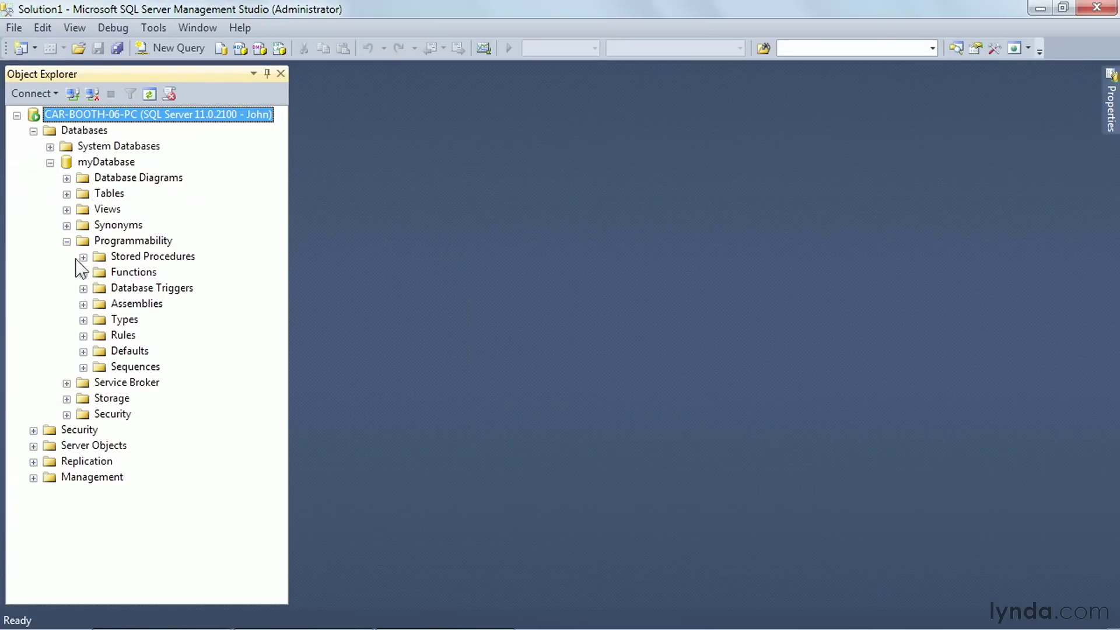
click(13, 27)
text(EXEC)
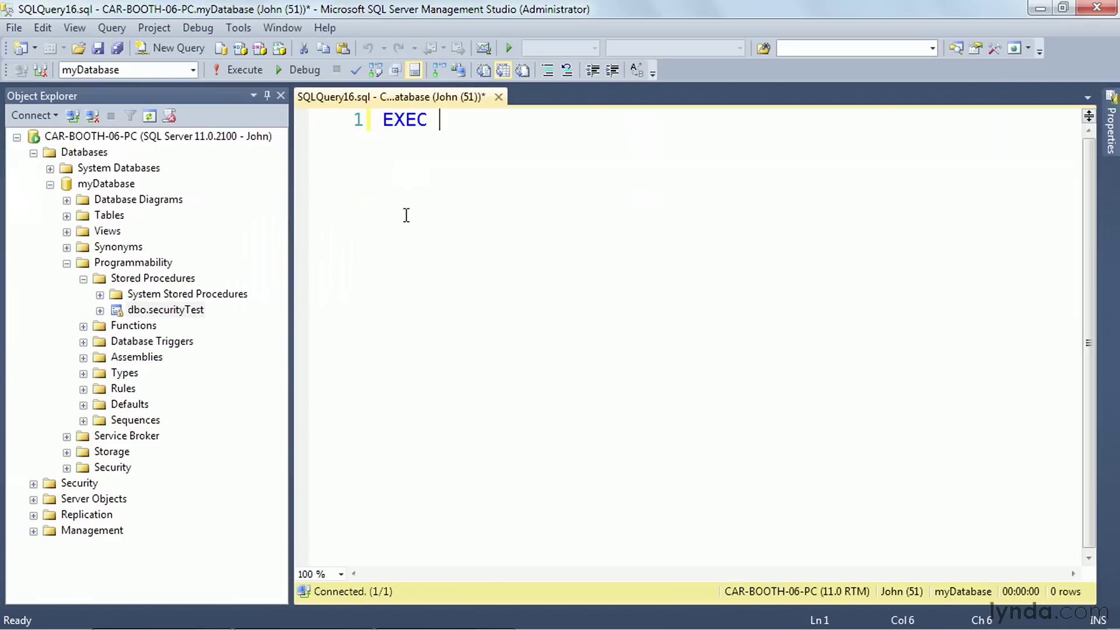
text(dbo.securityTest)
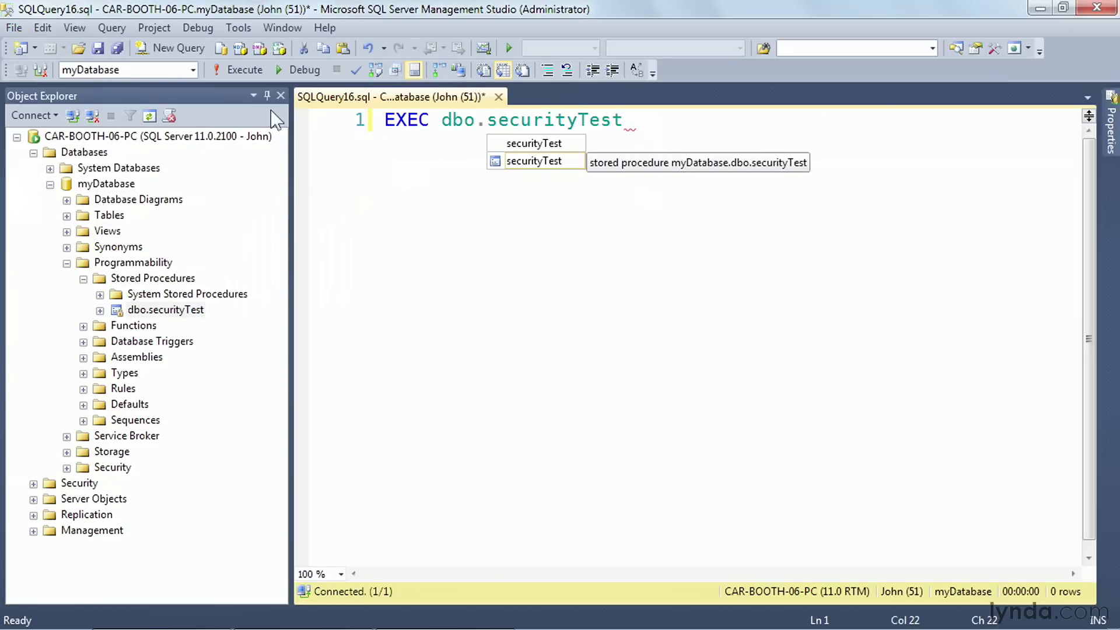
click(237, 69)
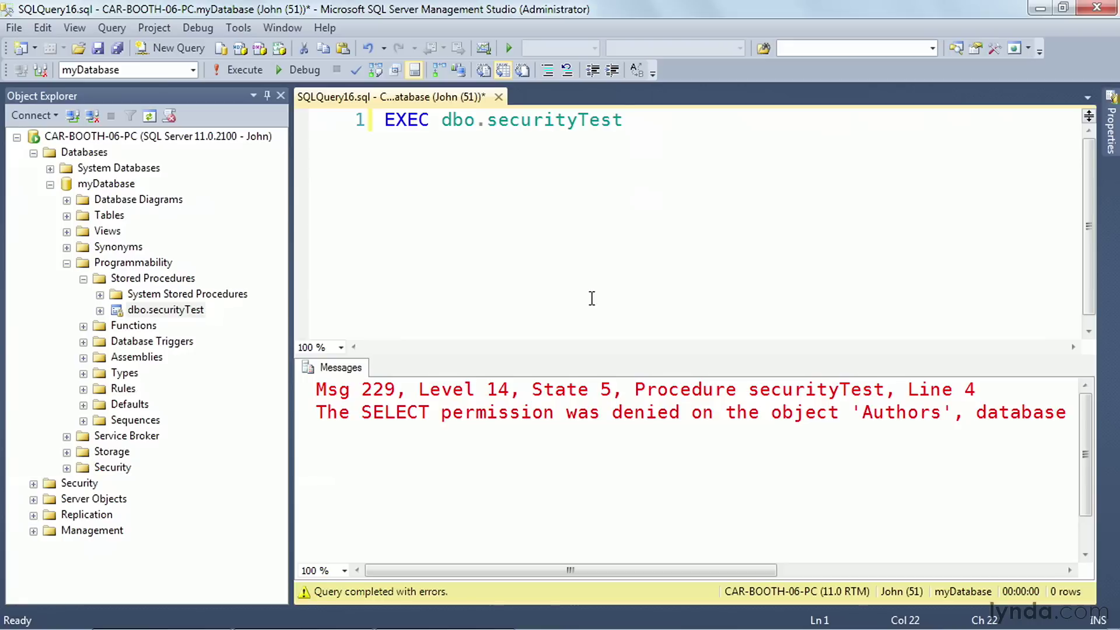
click(623, 119)
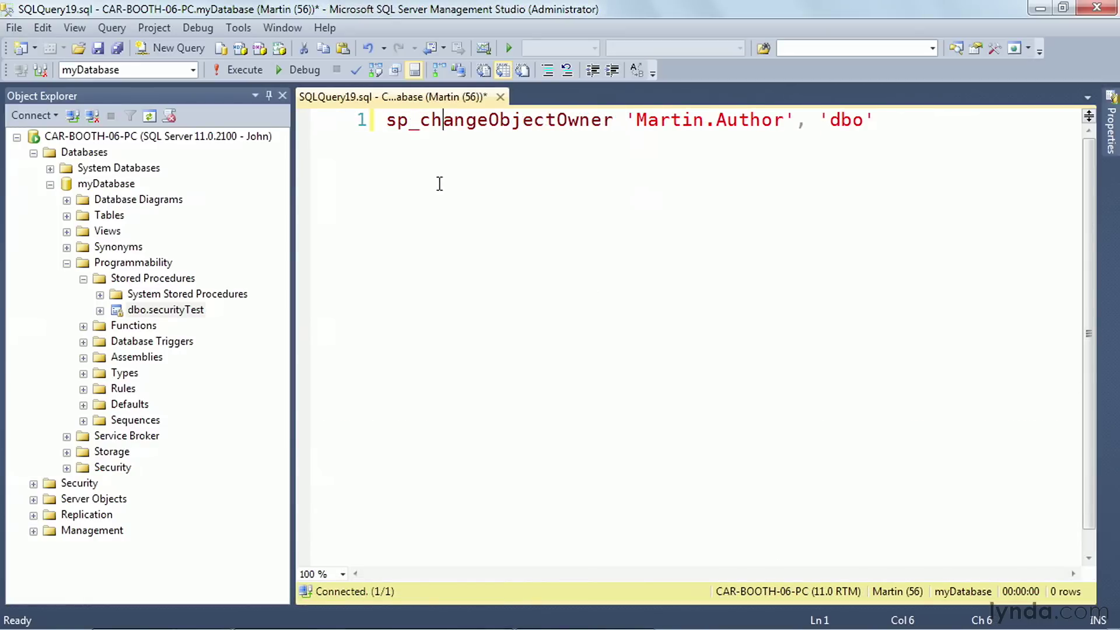
mouse_move(341, 156)
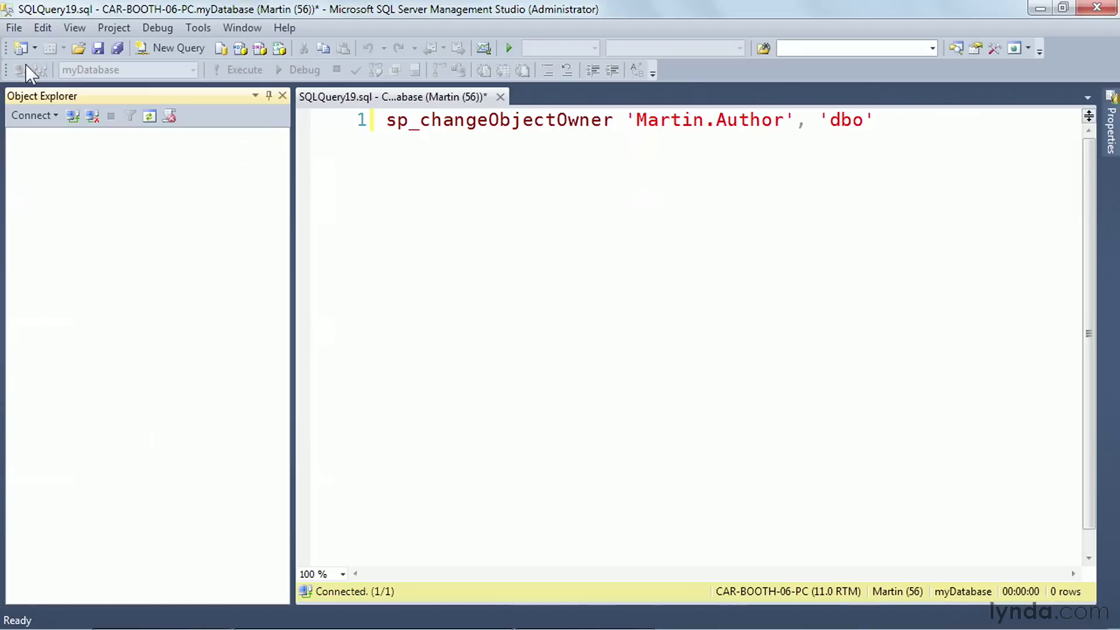
Step: Reconnect Object Explorer as Martin, listing Martin.Authors under myDatabase's tables
click(13, 27)
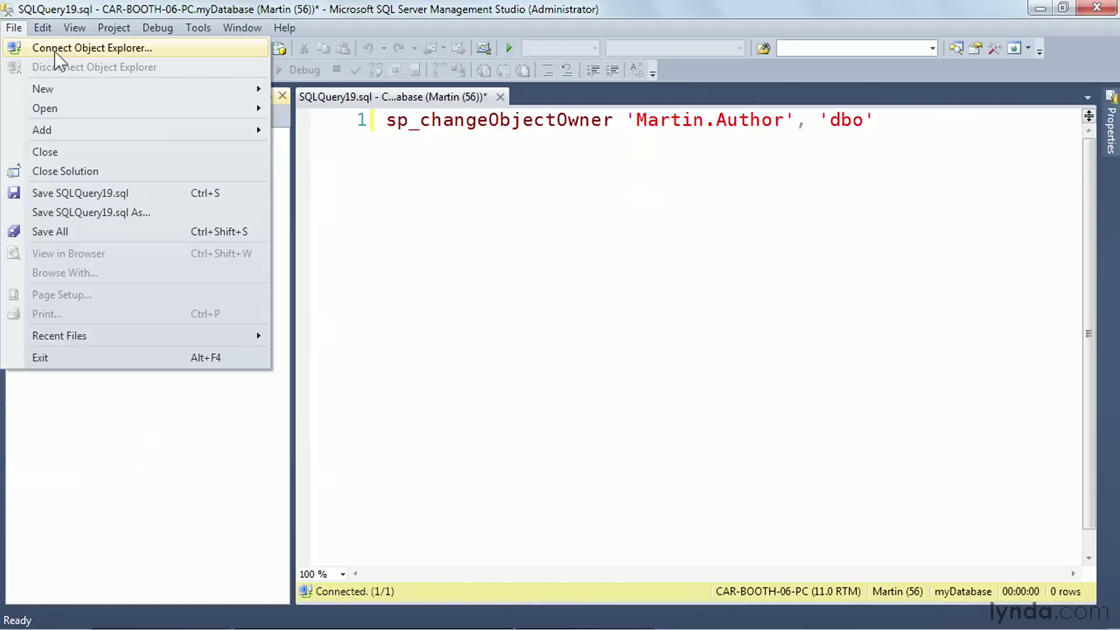
click(91, 48)
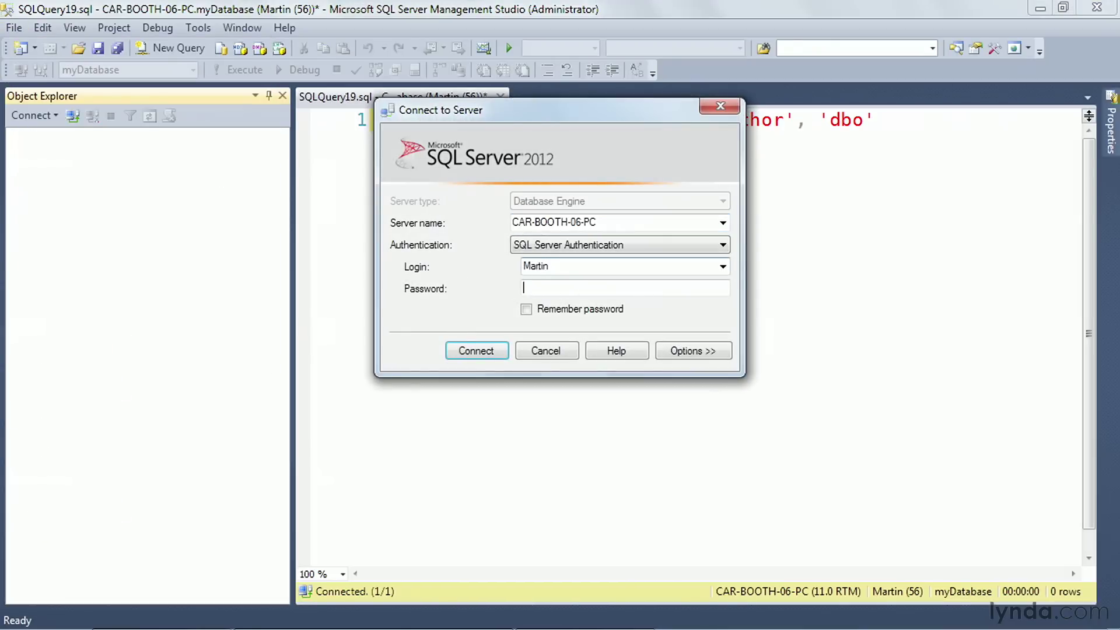
click(476, 351)
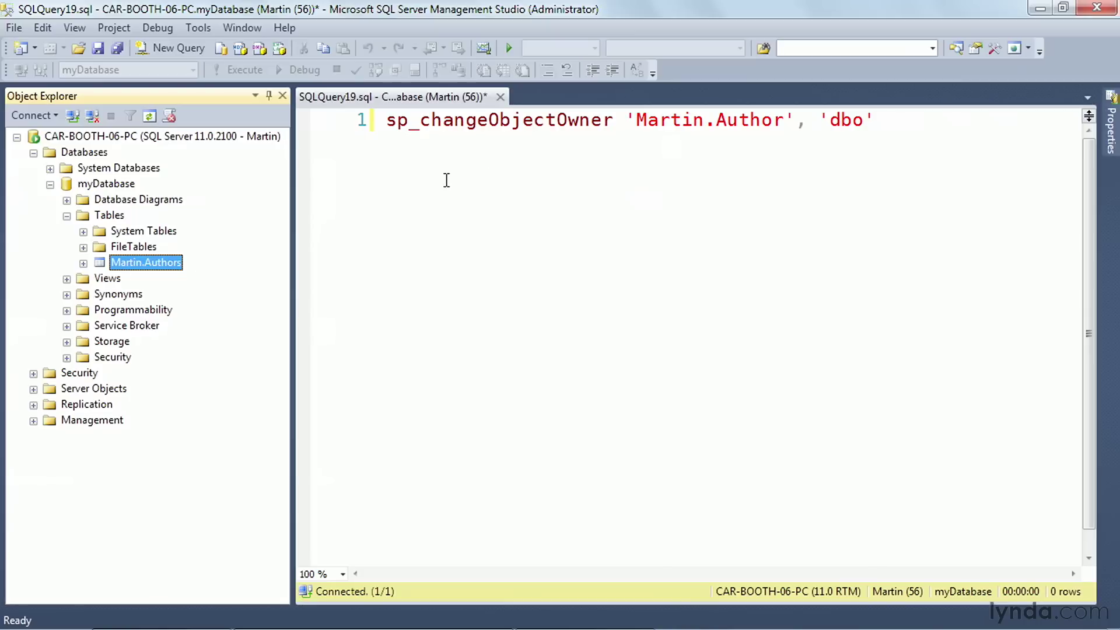
Step: Run sp_changeObjectOwner on 'Martin.Authors' back to dbo and confirm dbo.Authors
click(544, 119)
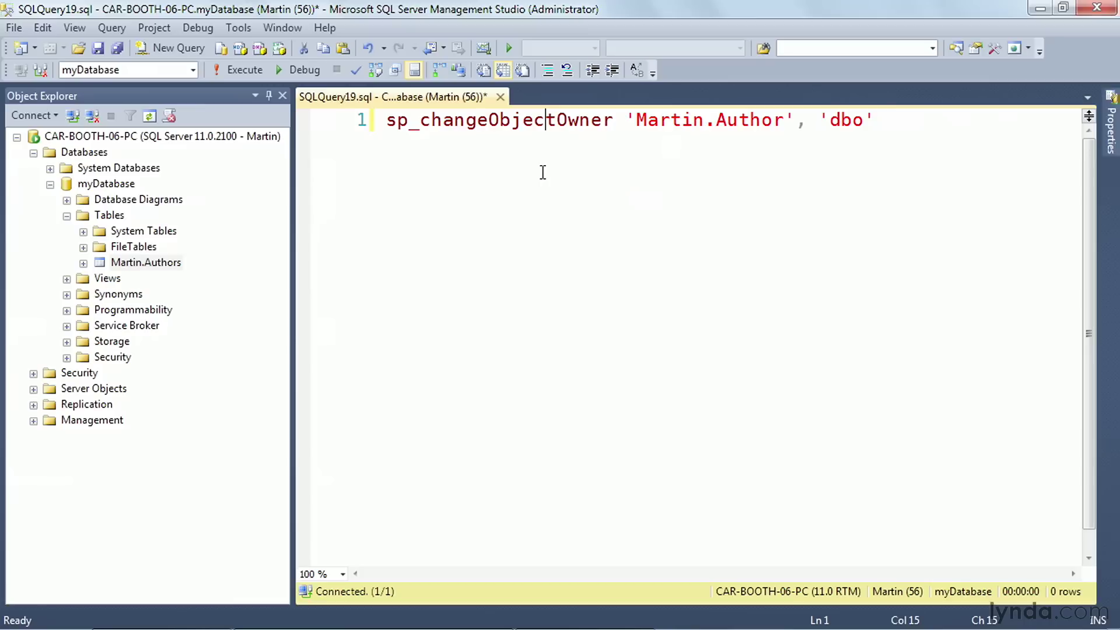
click(244, 69)
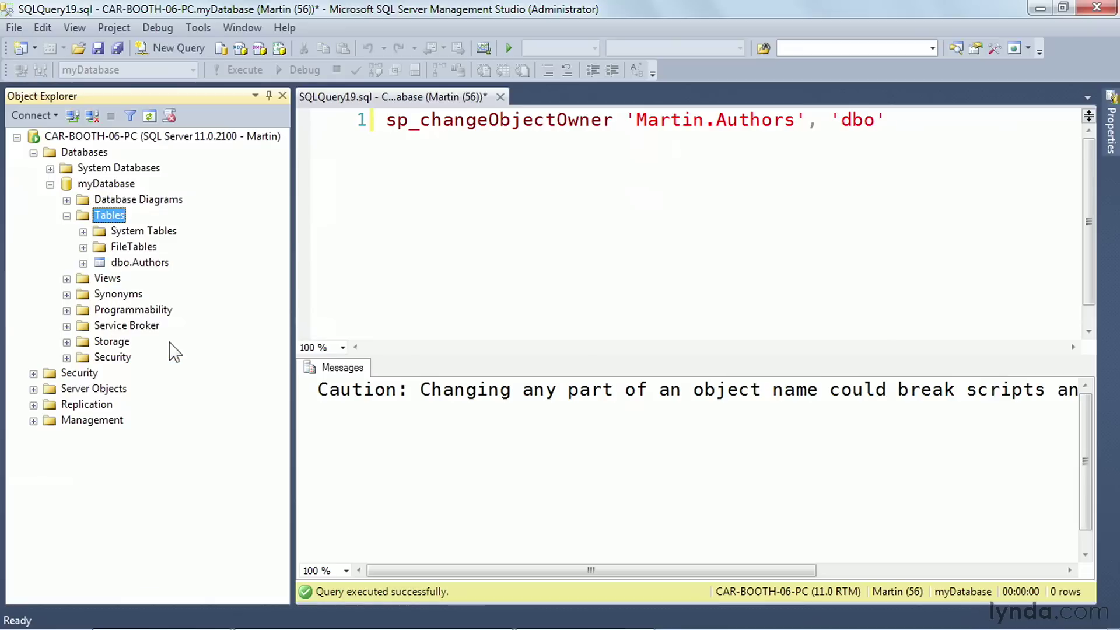
click(140, 261)
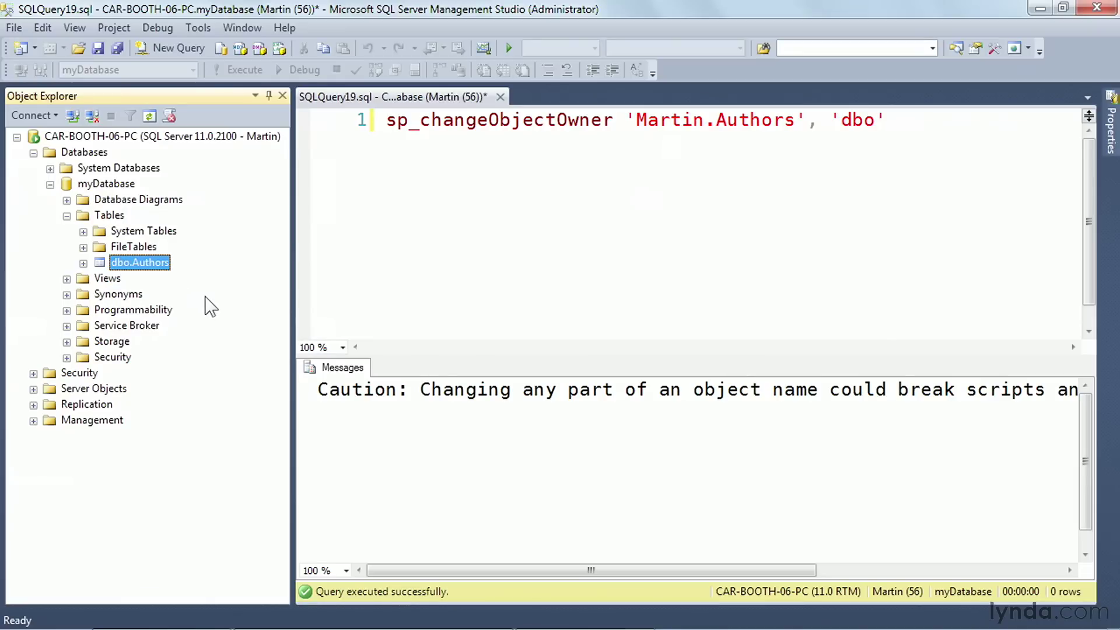